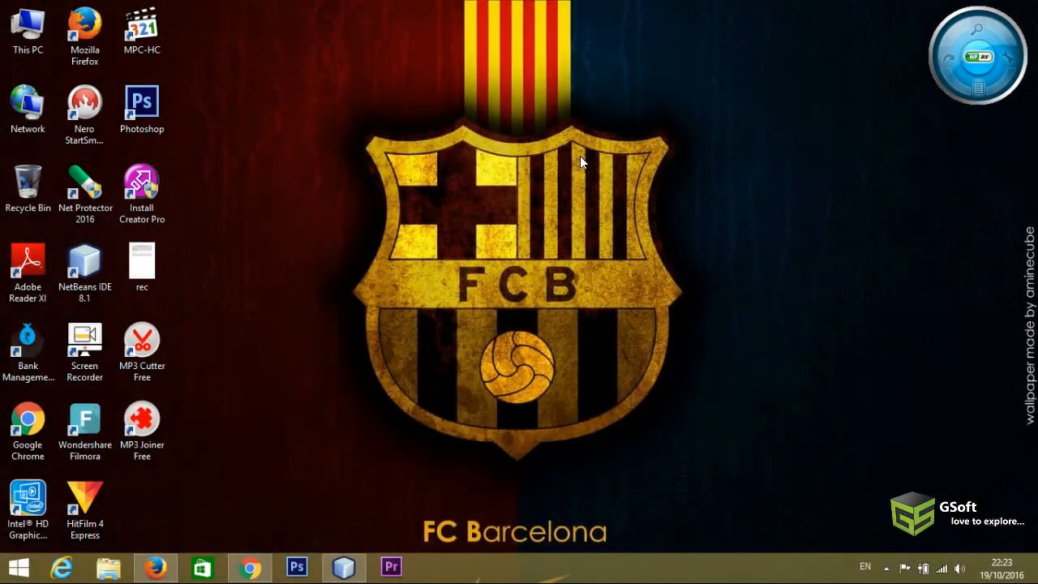
mouse_move(322, 110)
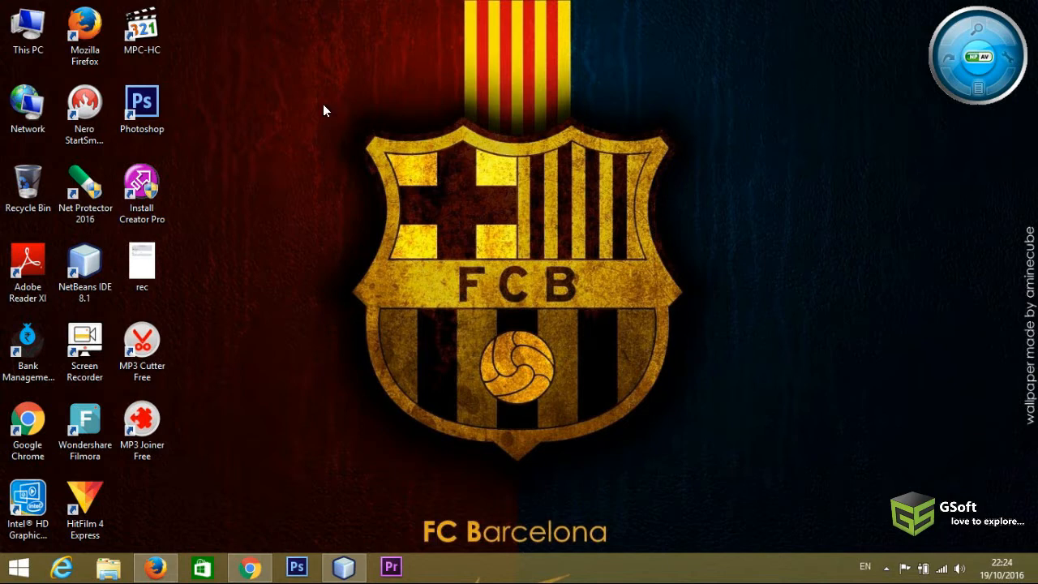
mouse_move(738, 314)
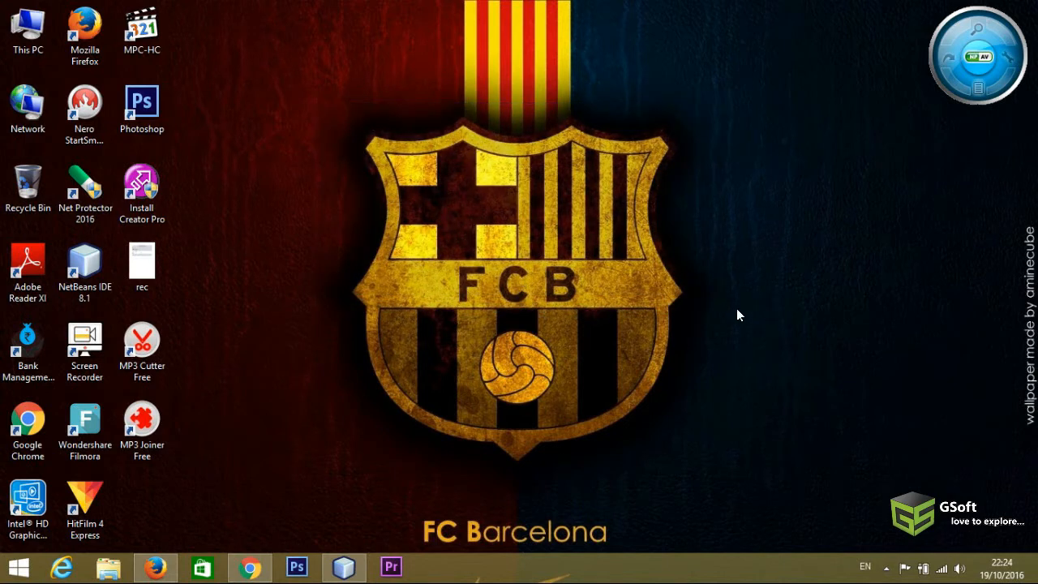
mouse_move(738, 328)
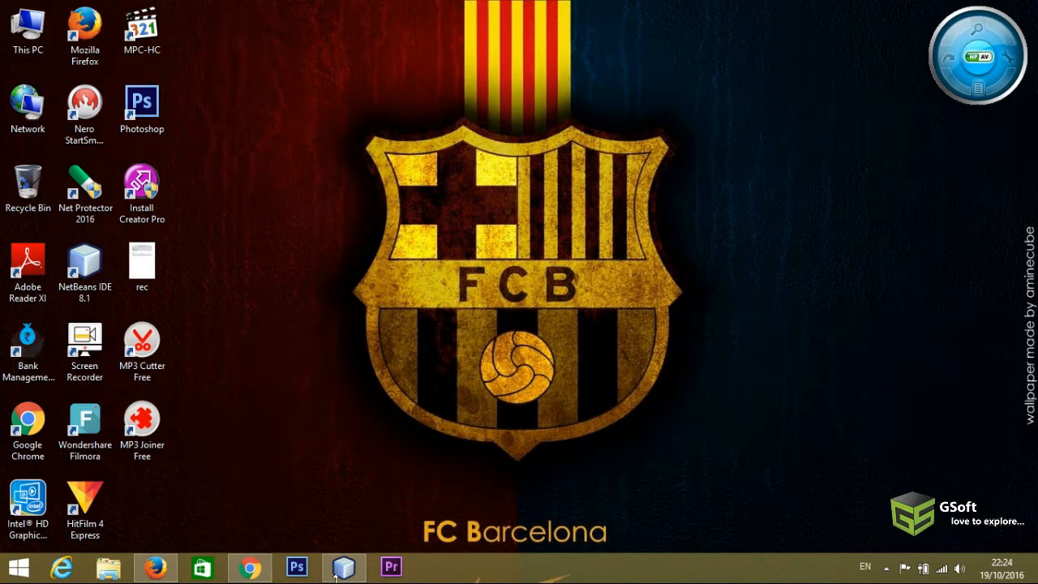
- Show main.java's Add Employee frame in Design view with the Swing component palette
left_click(344, 567)
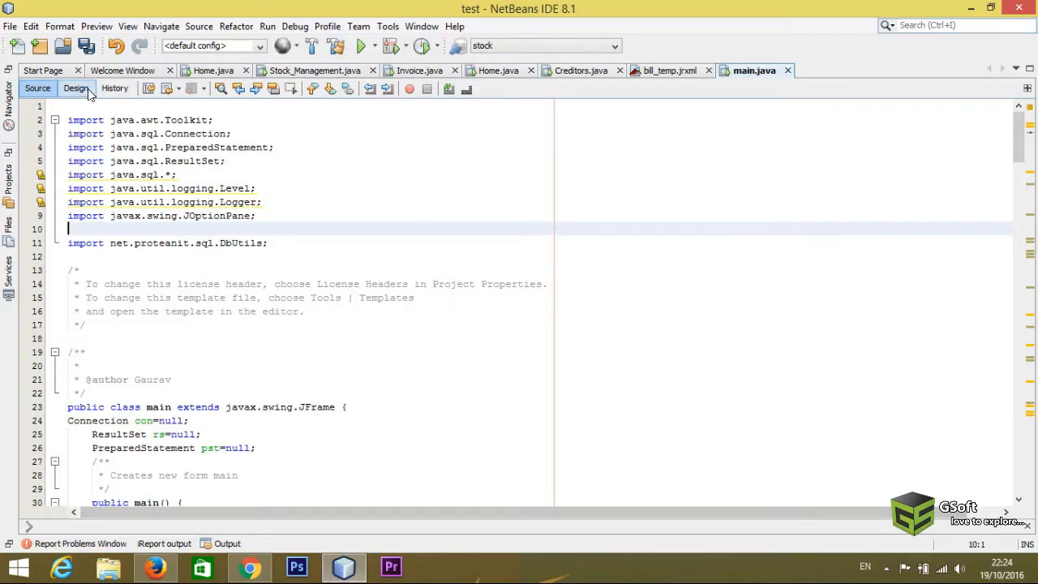
left_click(75, 88)
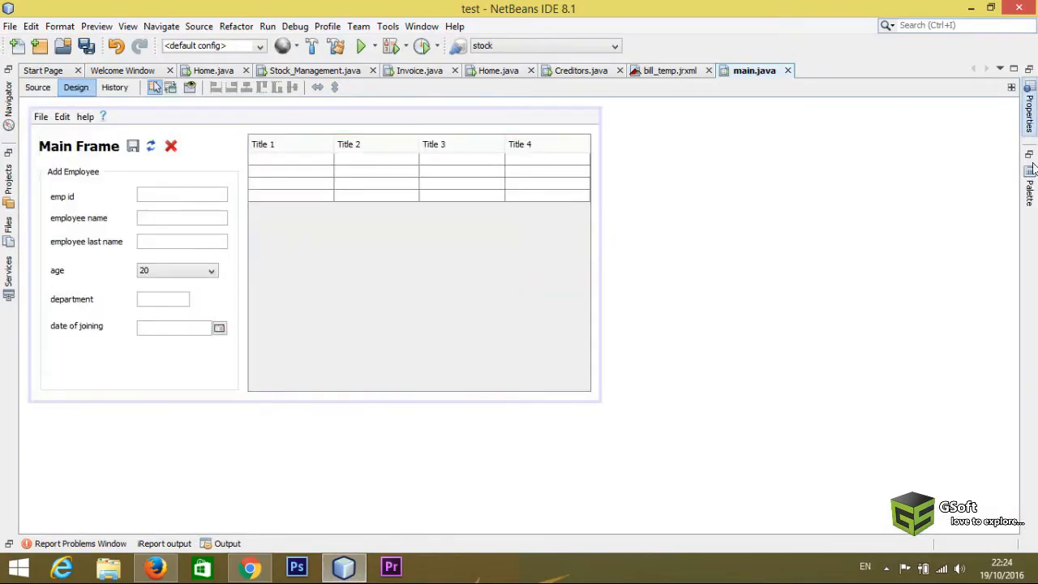
left_click(1028, 172)
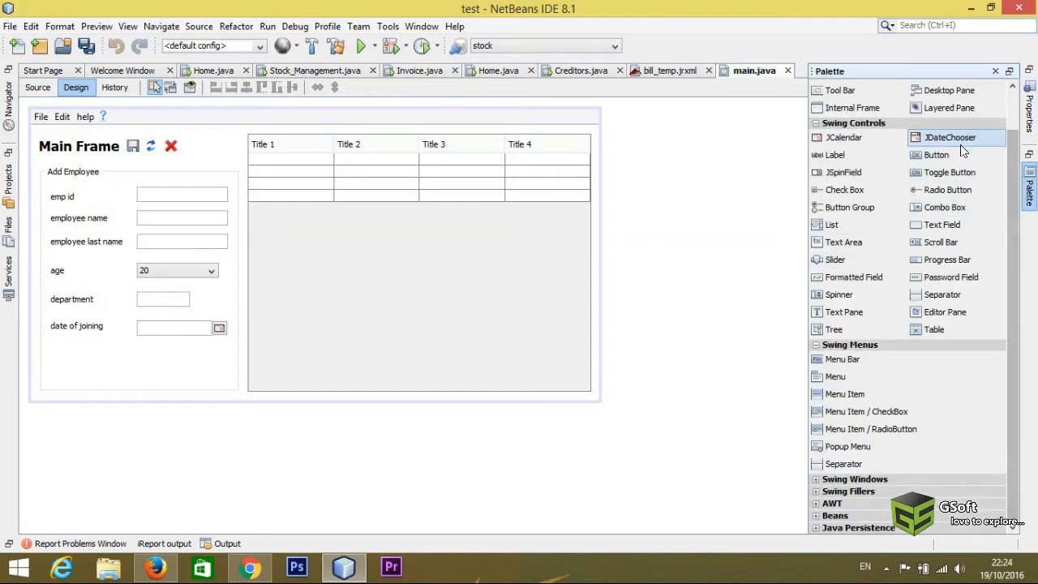
mouse_move(872, 182)
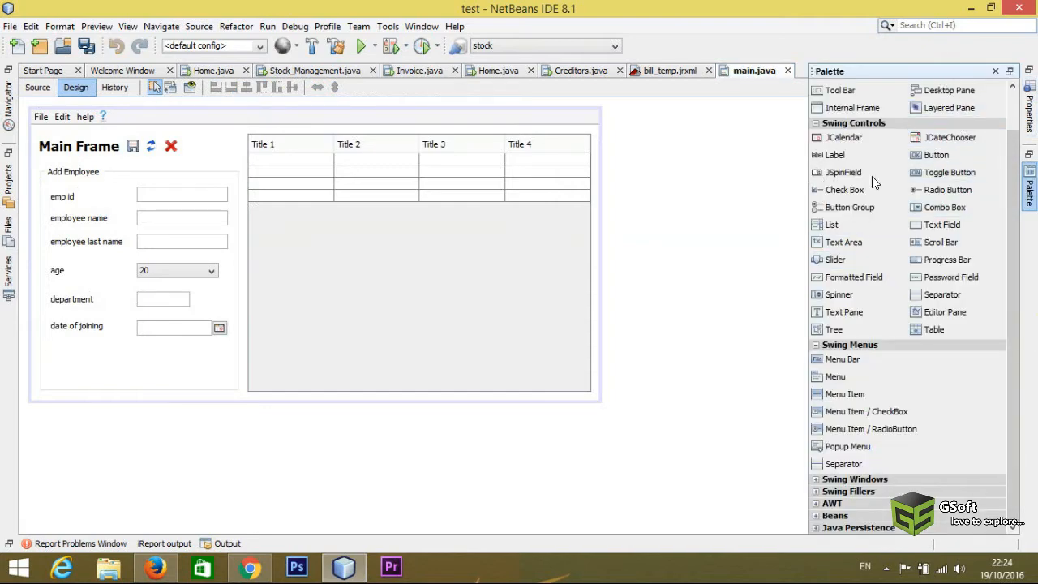
mouse_move(949, 137)
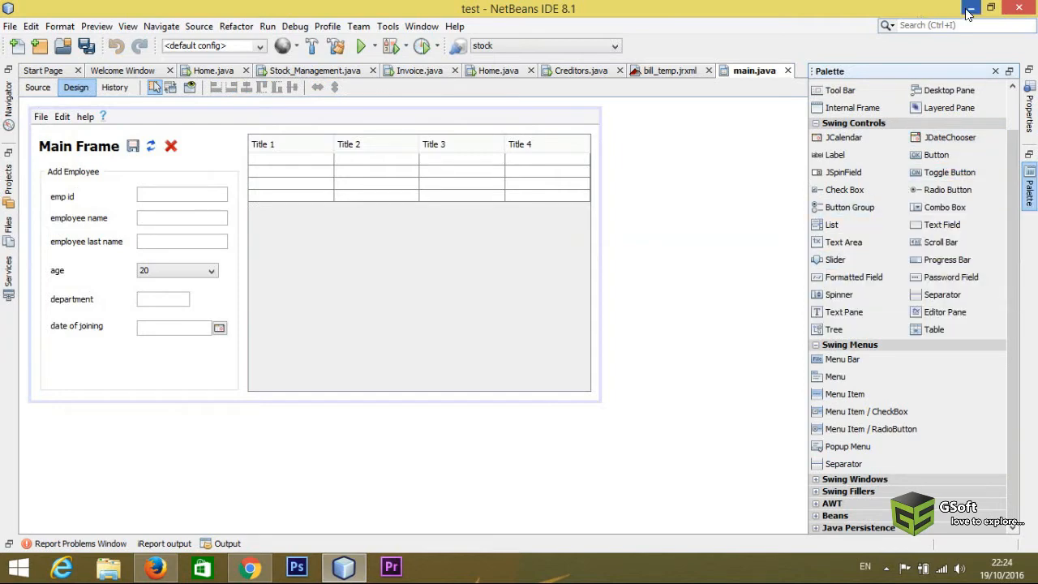
- Search Google in Chrome for "jcalendar jar download" and browse the results
left_click(250, 568)
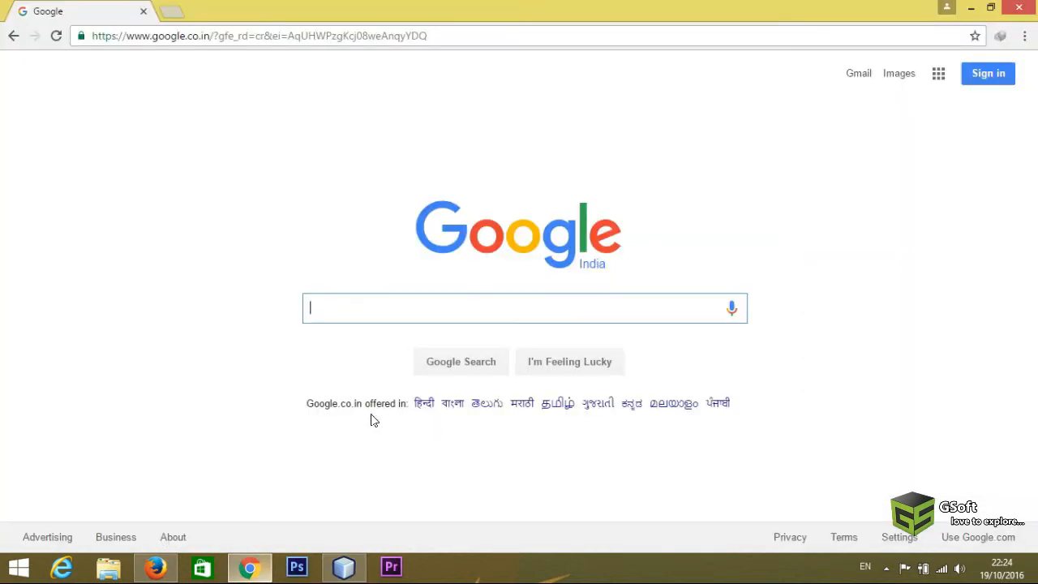
type("jc")
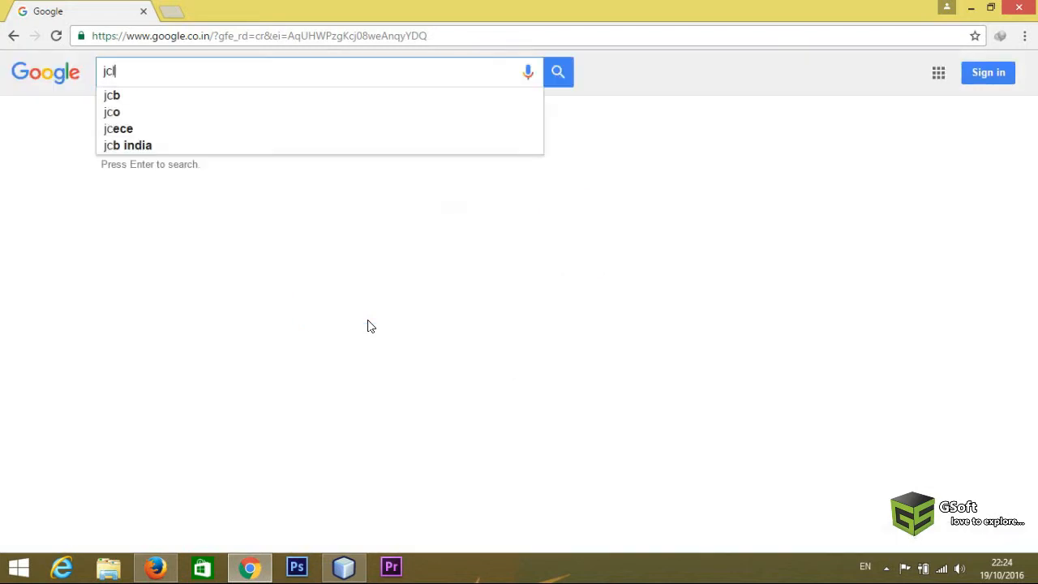
key("Backspace")
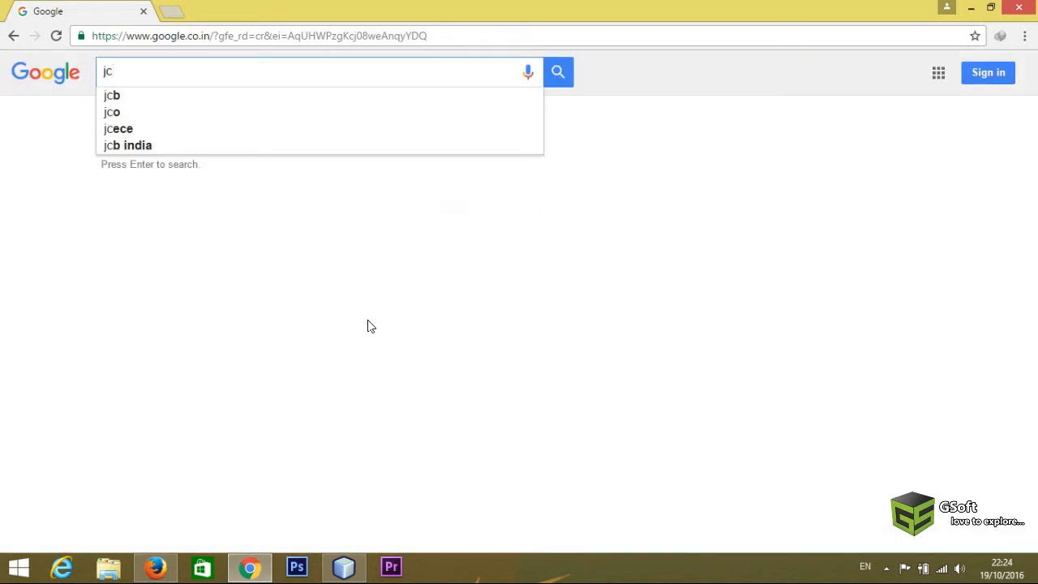
type("alan")
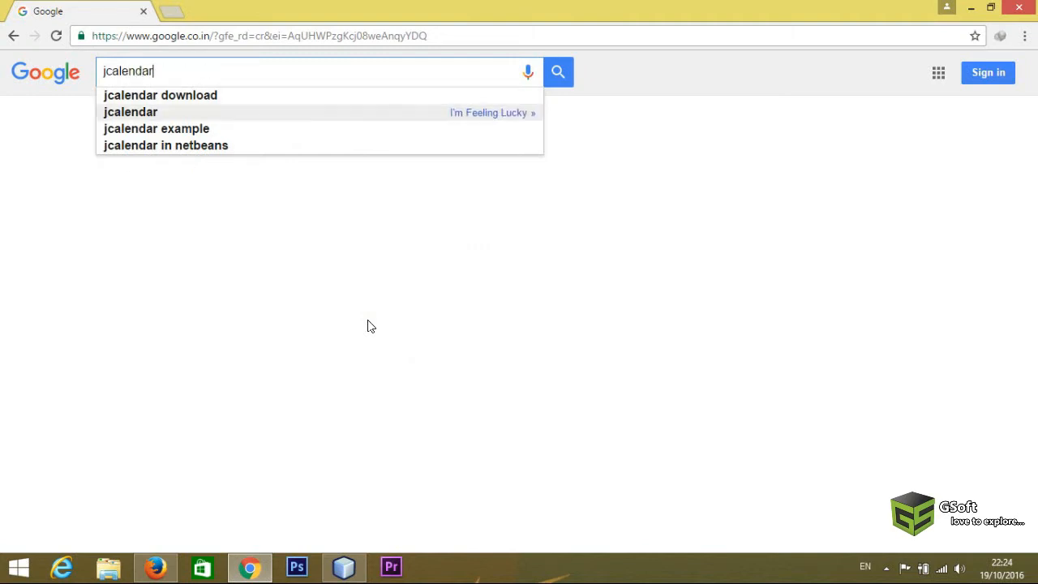
type("jar")
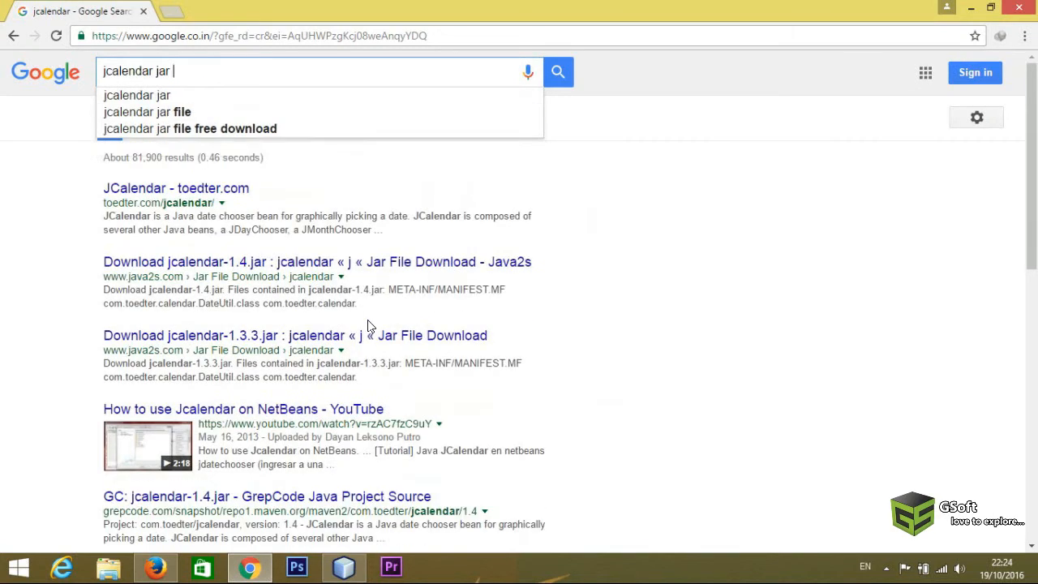
type("download")
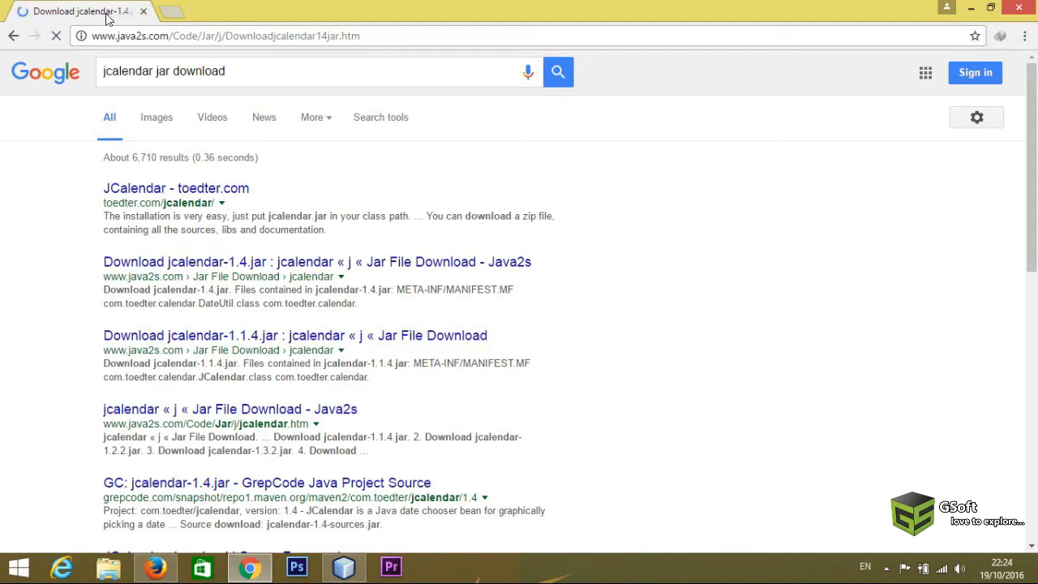
scroll("down", 3)
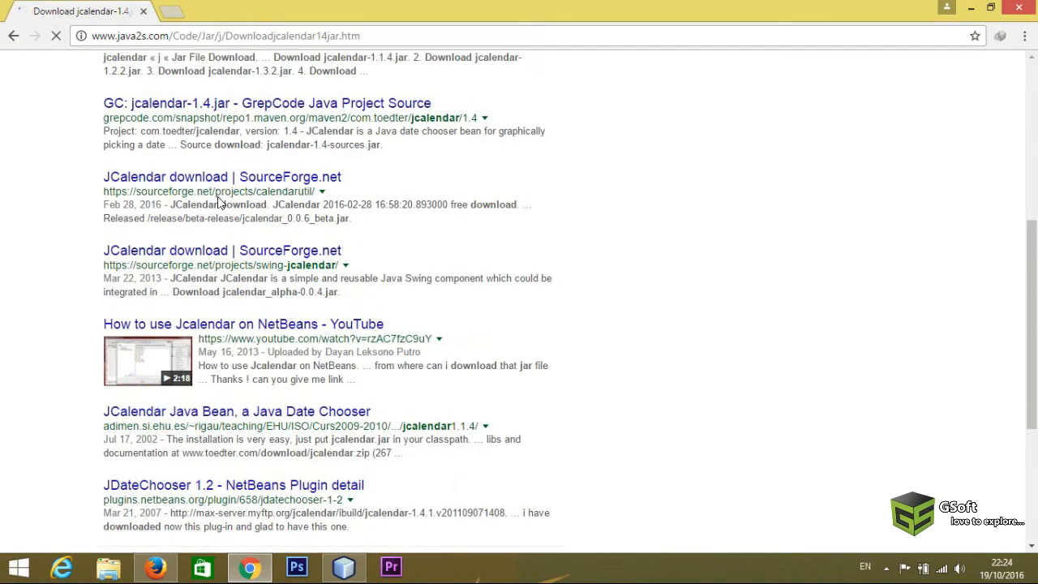
- Start adding a JAR to the NetBeans palette, then cancel the file chooser back to Palette Manager
left_click(343, 566)
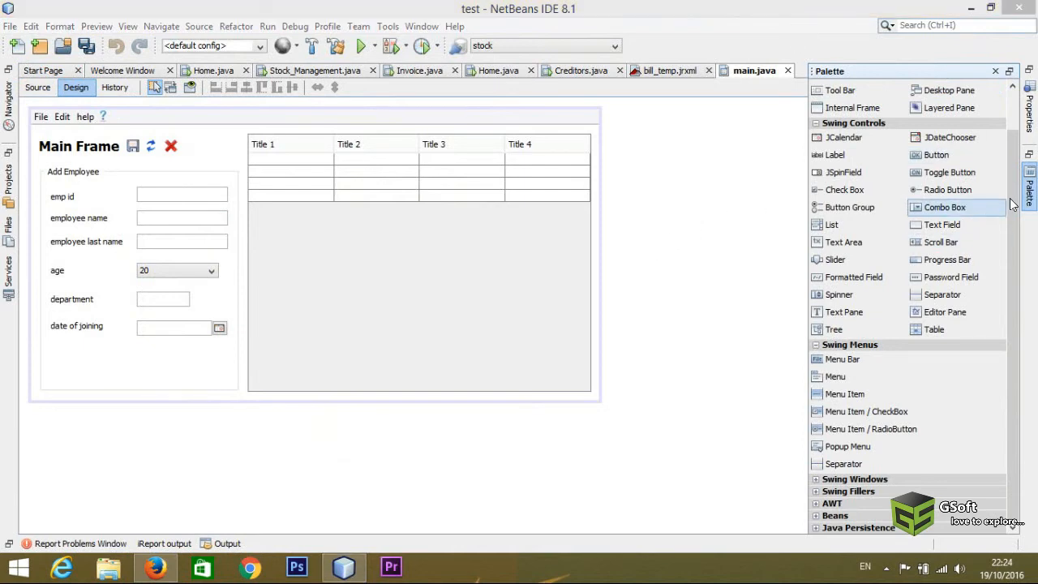
mouse_move(978, 350)
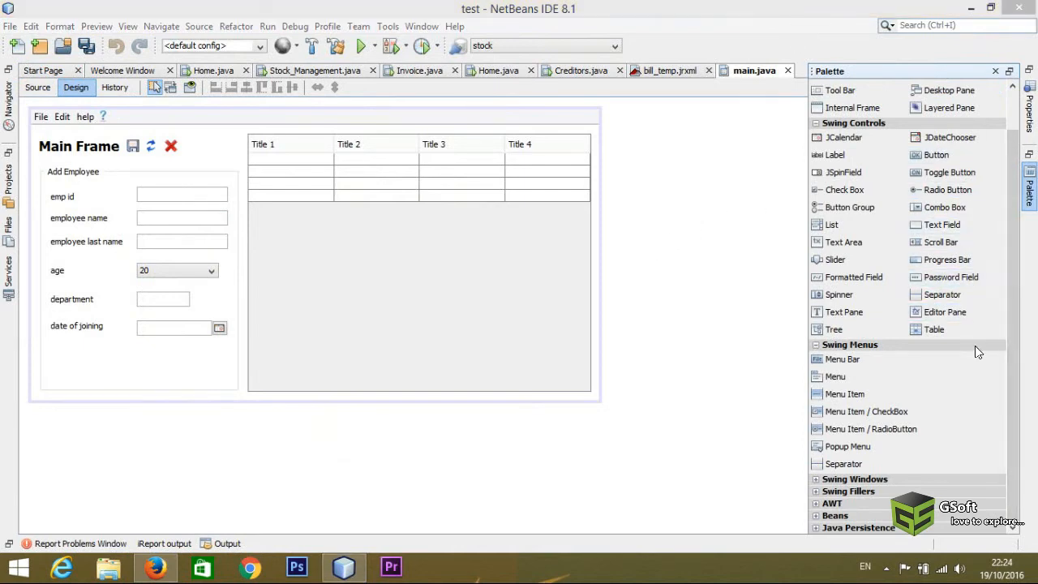
mouse_move(949, 136)
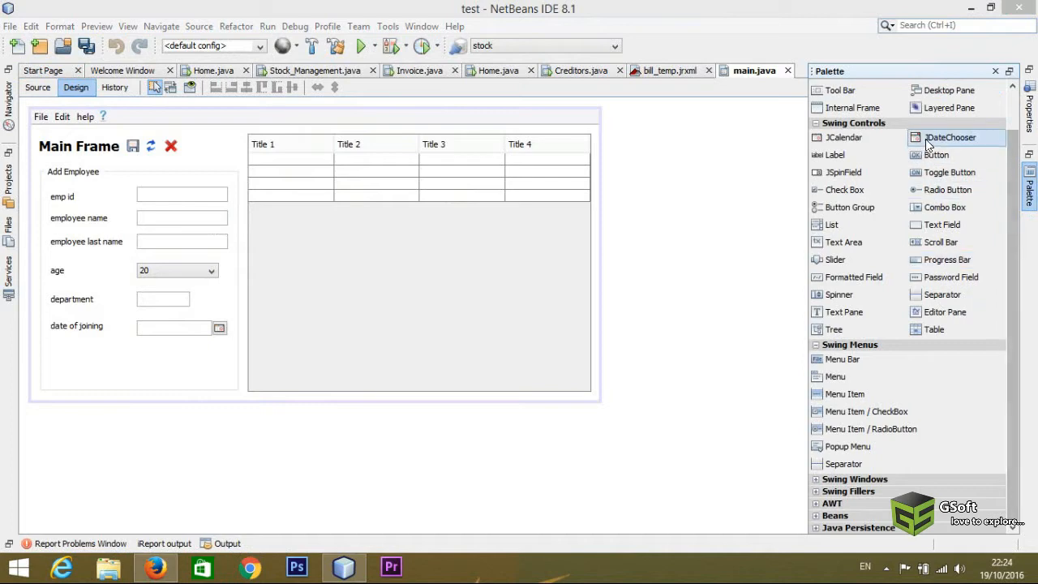
mouse_move(995, 349)
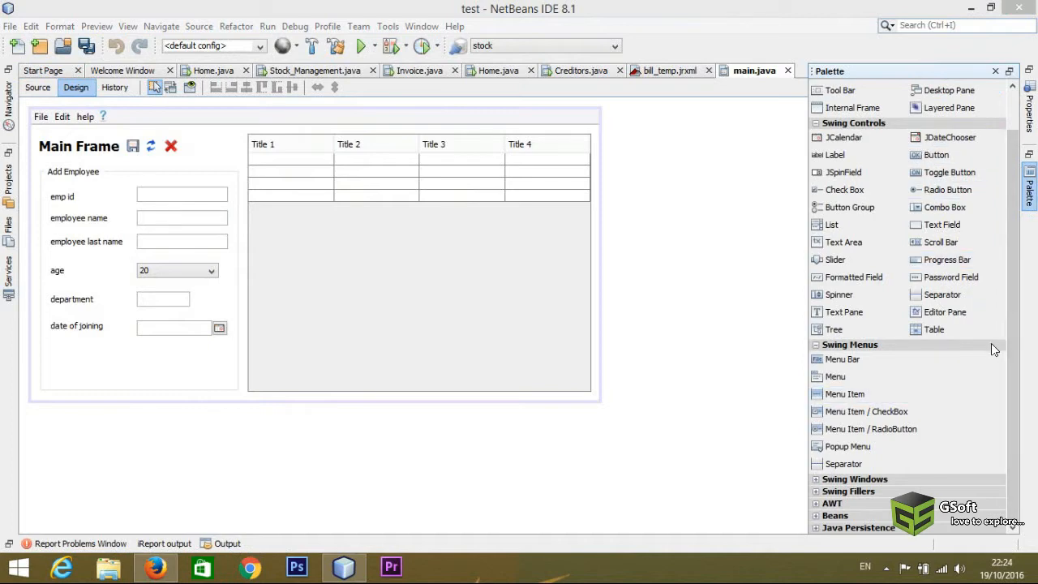
right_click(994, 349)
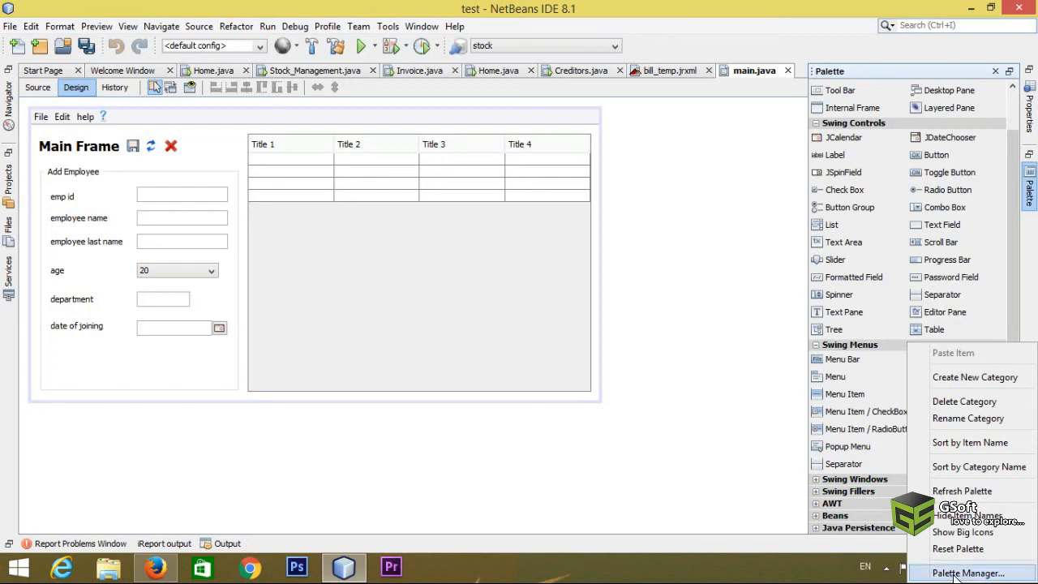
left_click(969, 572)
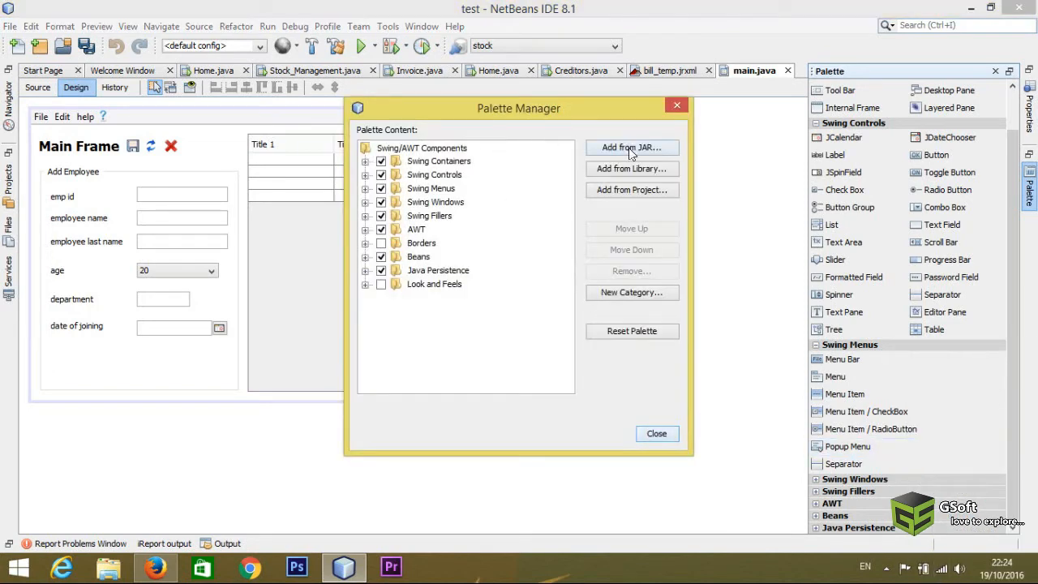
left_click(633, 146)
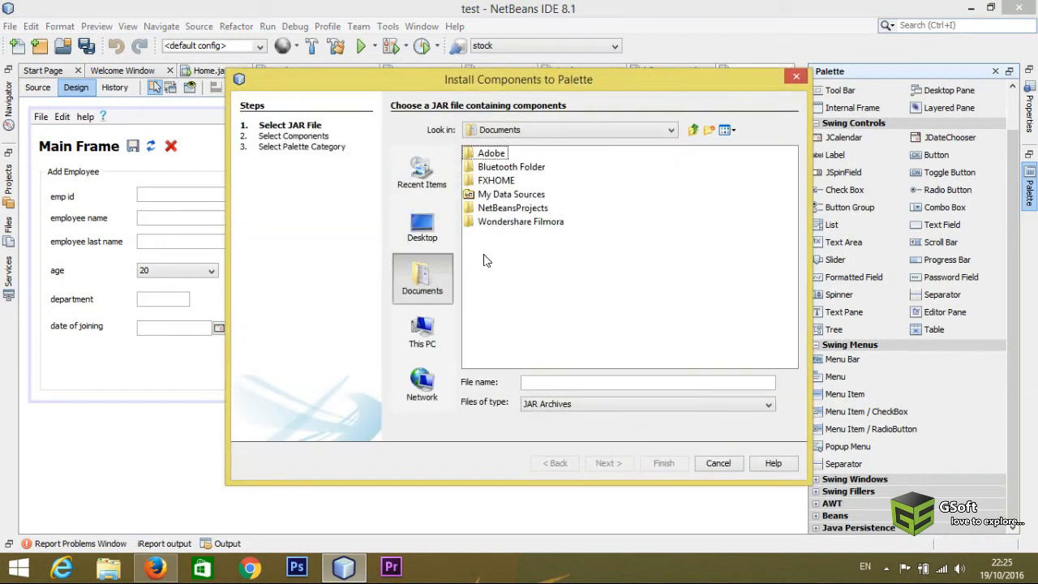
mouse_move(665, 410)
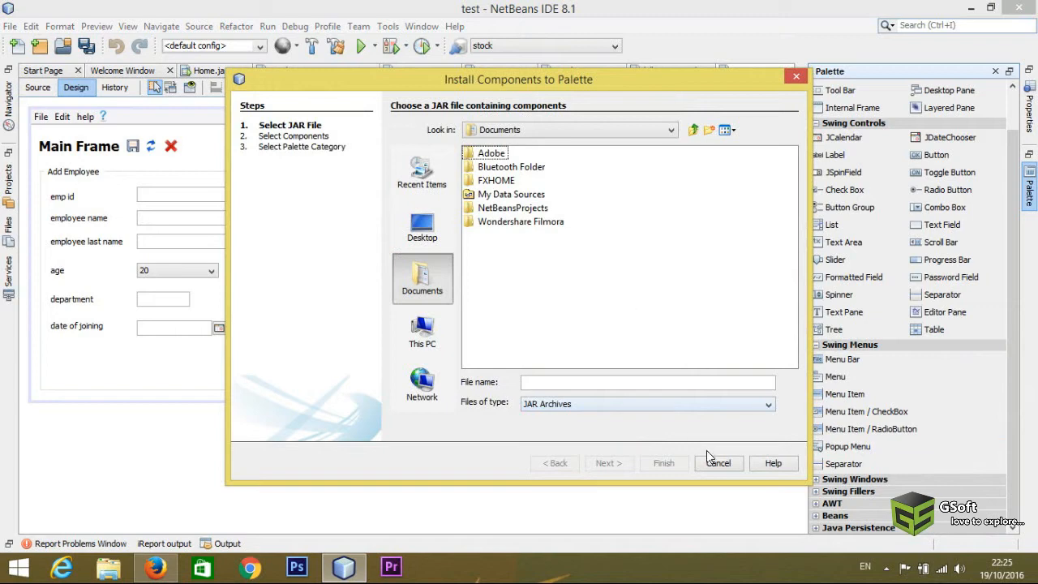
mouse_move(609, 463)
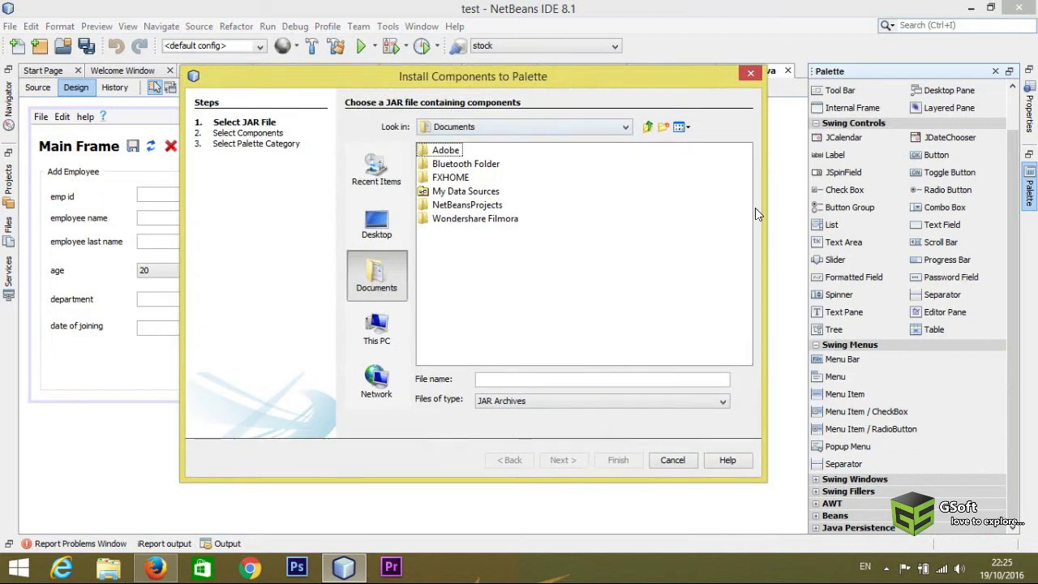
mouse_move(543, 188)
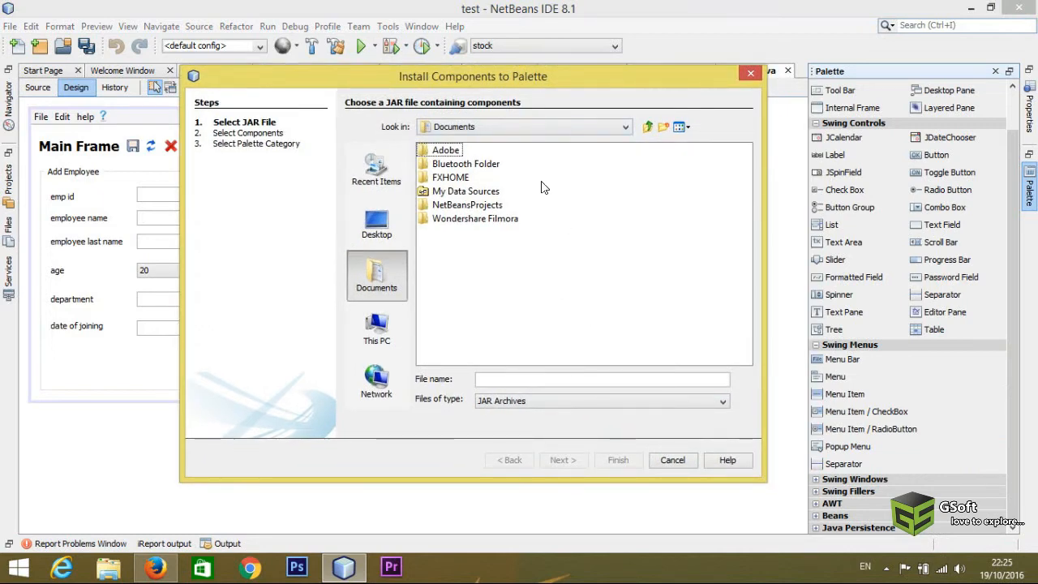
mouse_move(522, 331)
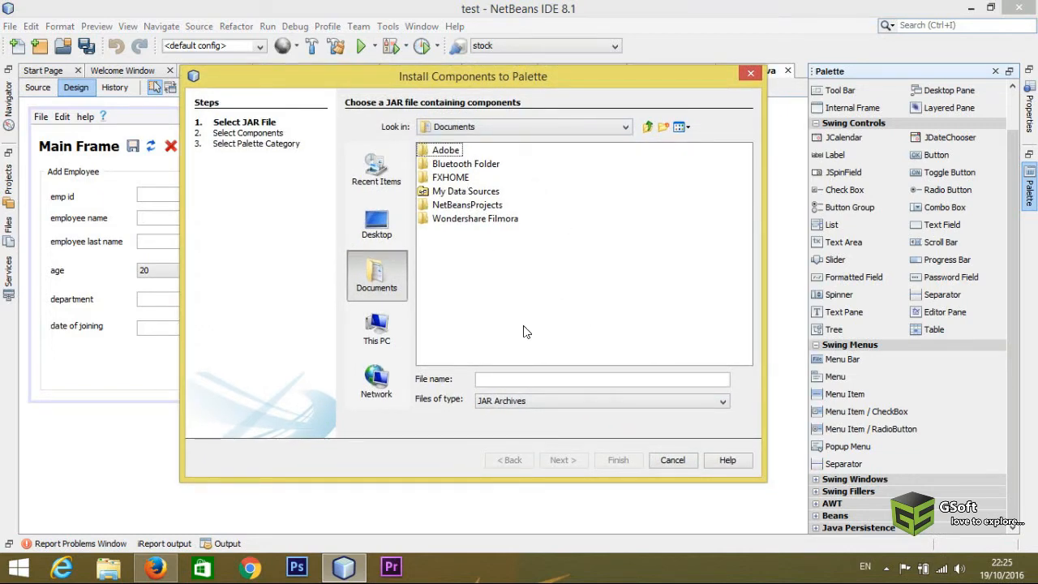
mouse_move(506, 259)
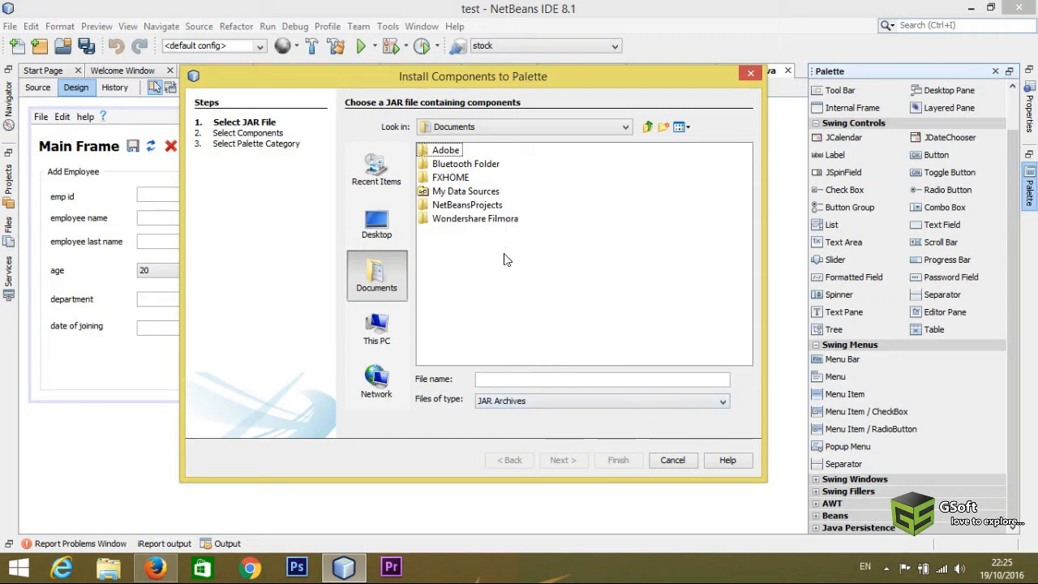
left_click(672, 461)
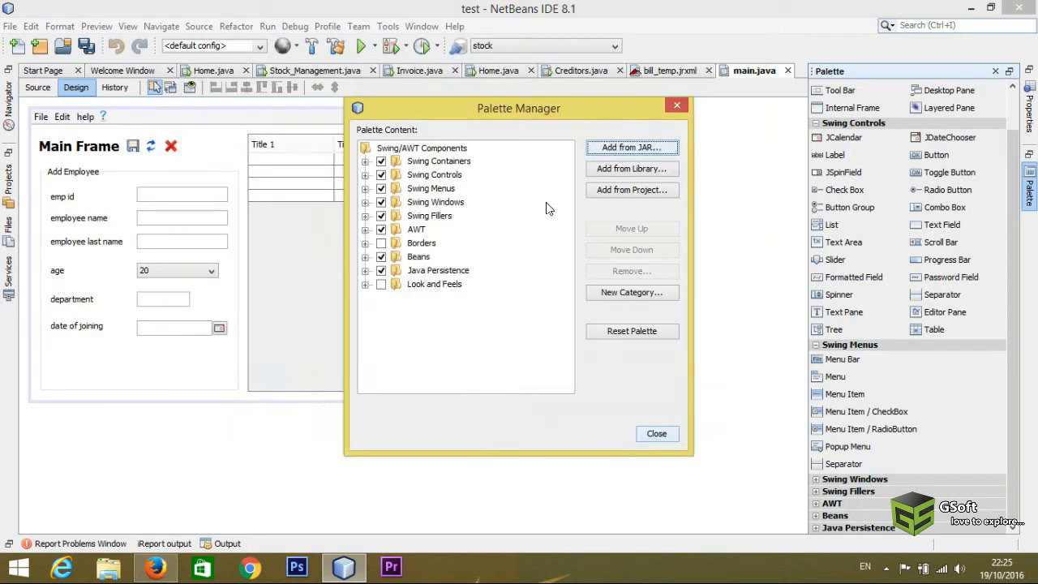
- Close the Palette Manager to return to the Add Employee form design
left_click(655, 433)
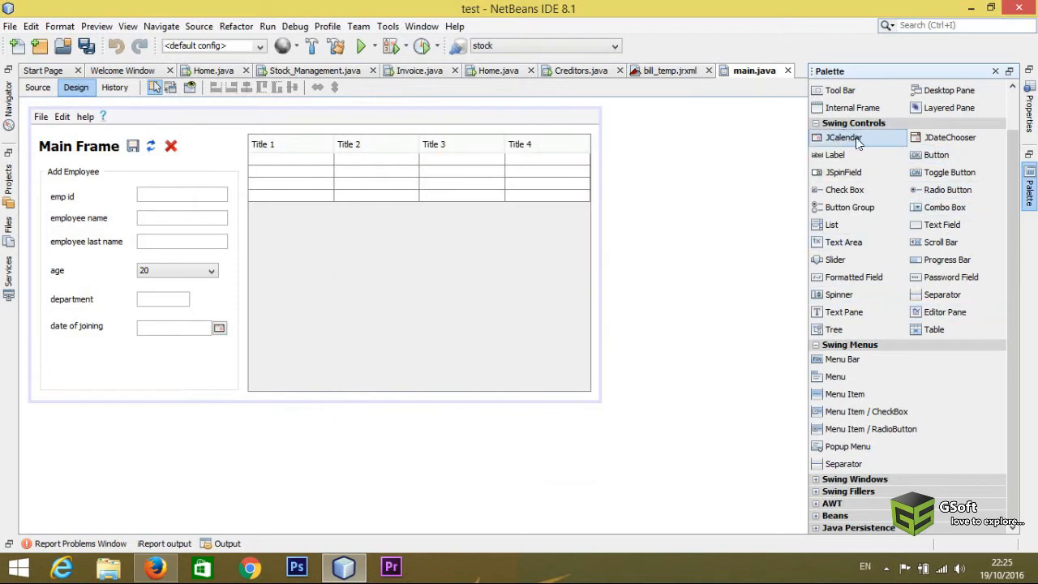
mouse_move(937, 155)
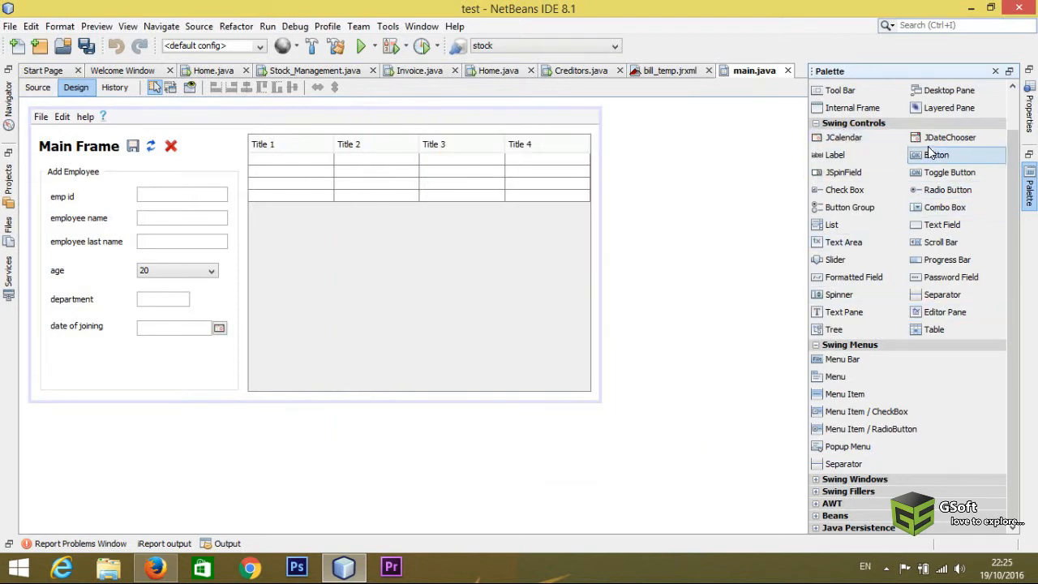
mouse_move(949, 136)
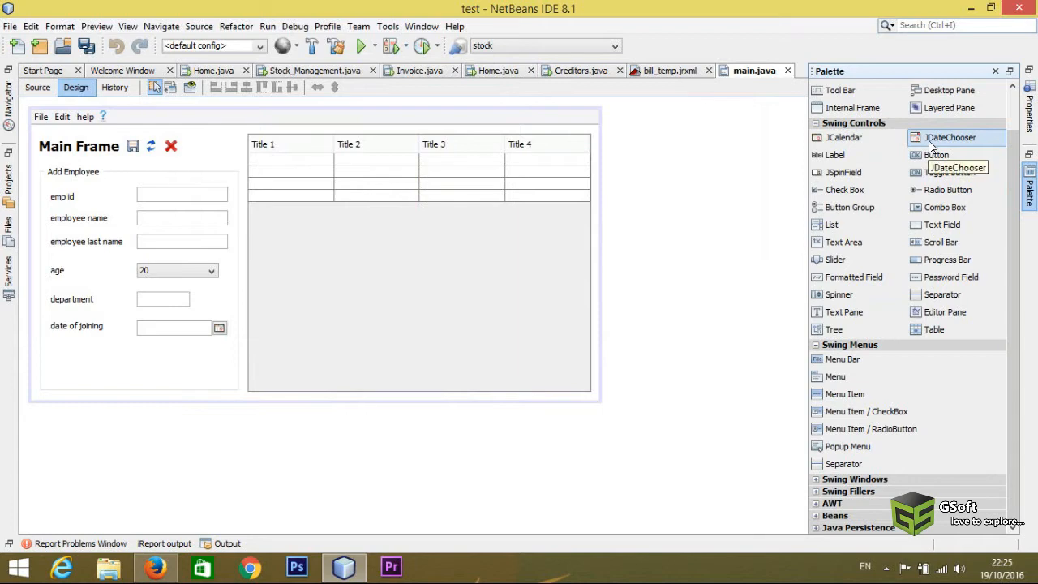
mouse_move(834, 154)
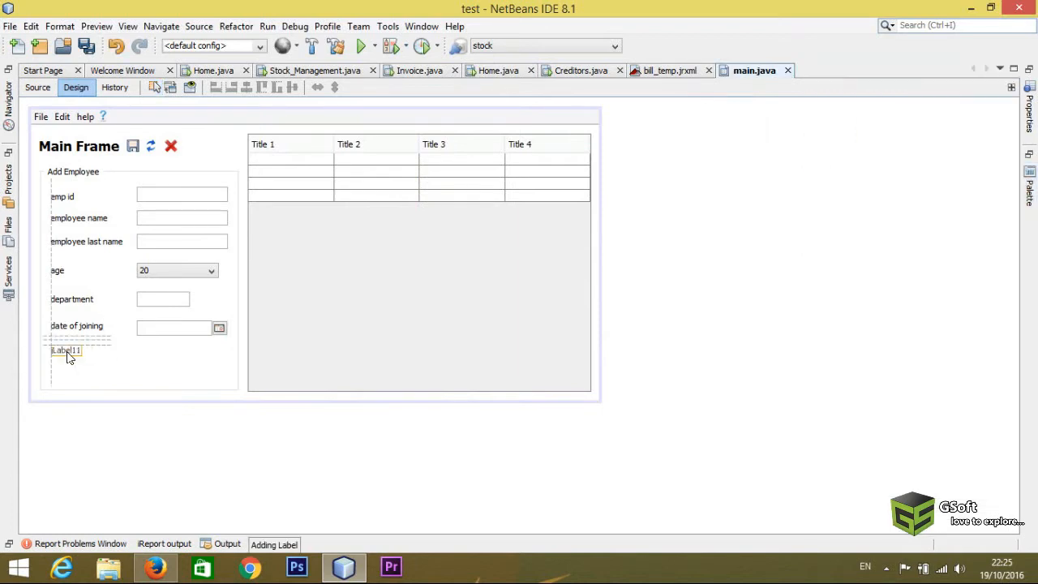
left_click(66, 354)
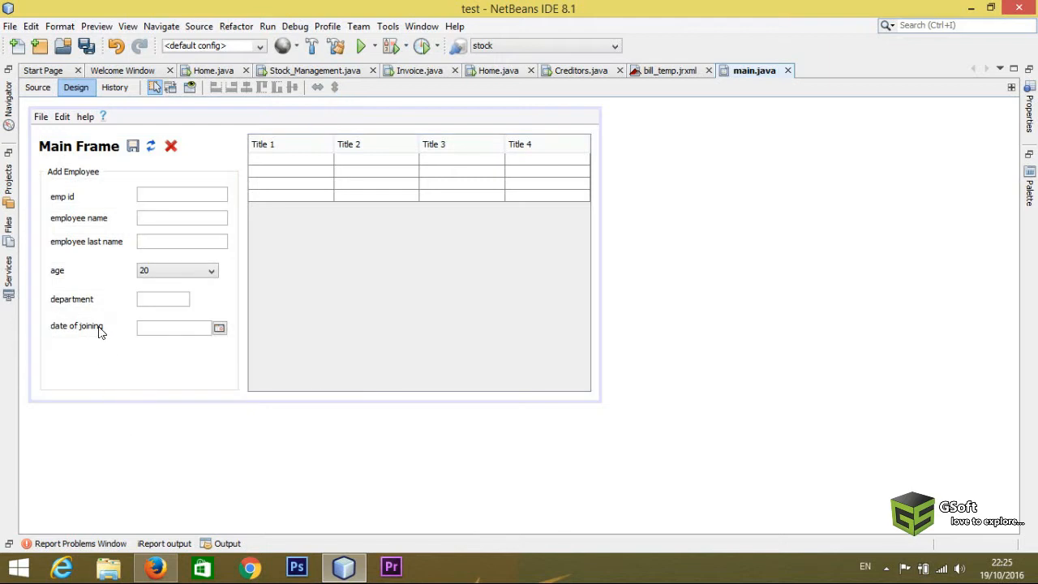
mouse_move(276, 383)
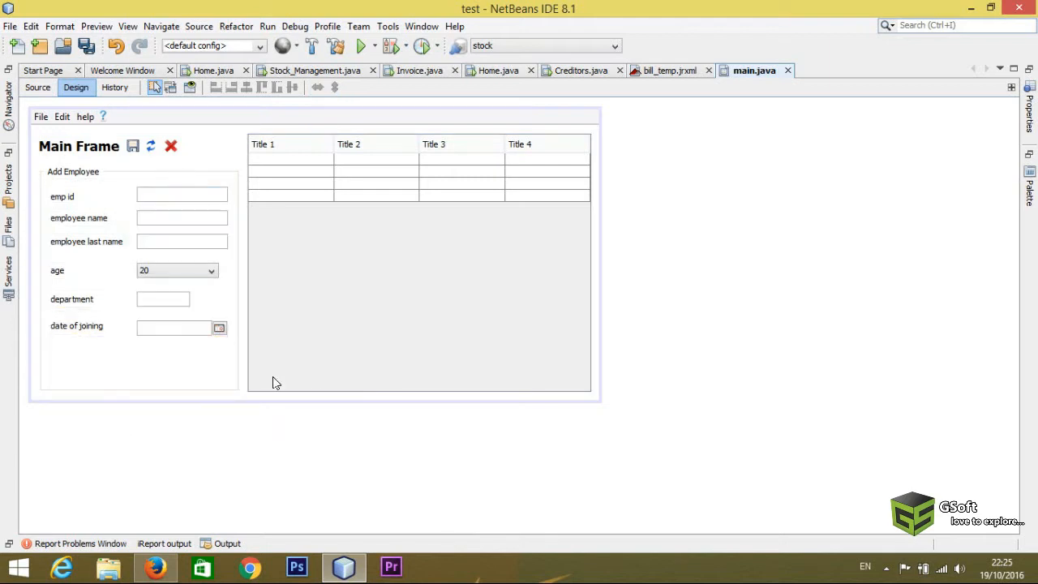
mouse_move(231, 318)
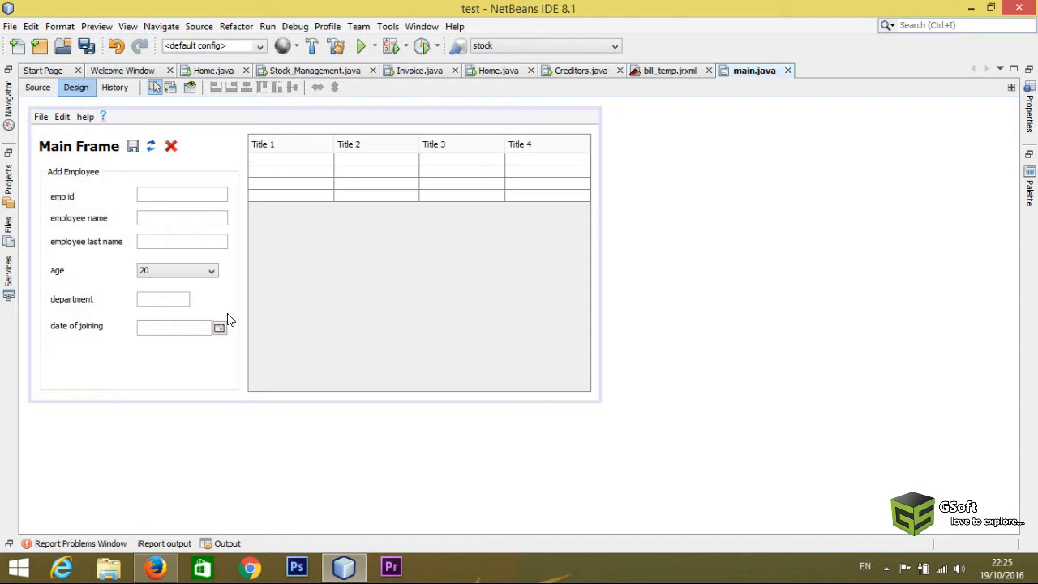
mouse_move(276, 441)
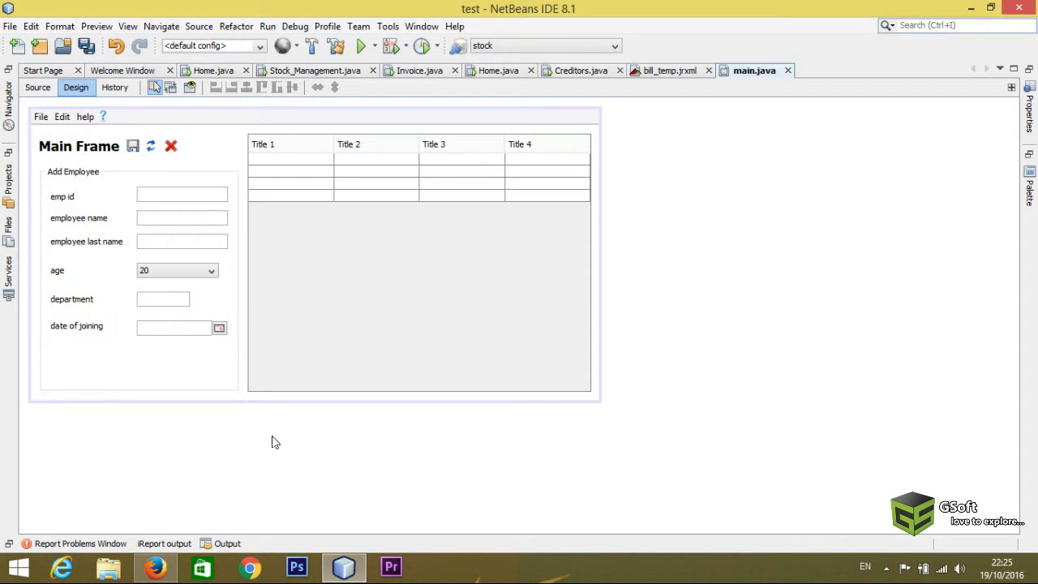
mouse_move(171, 198)
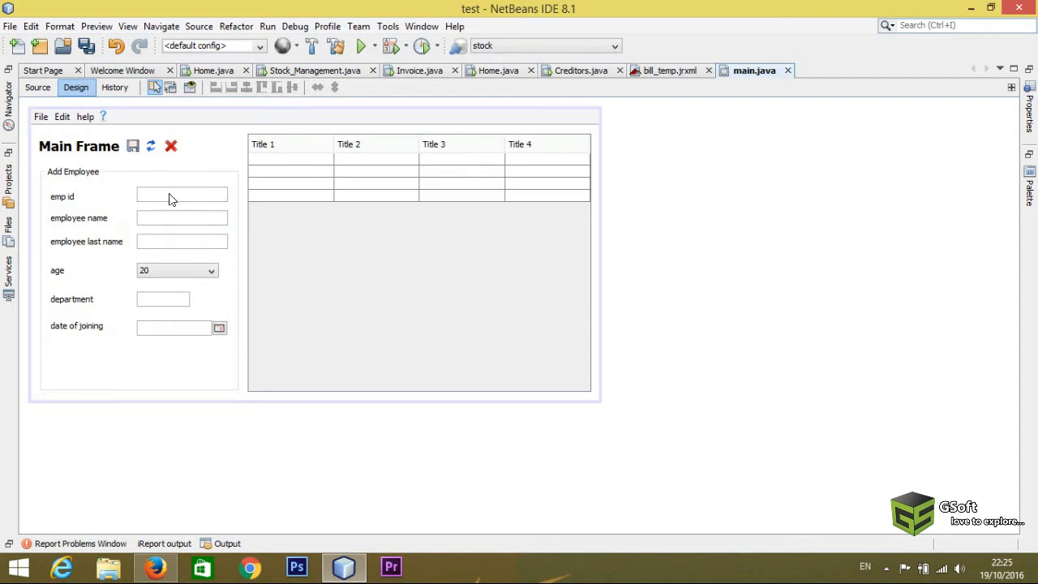
mouse_move(72, 331)
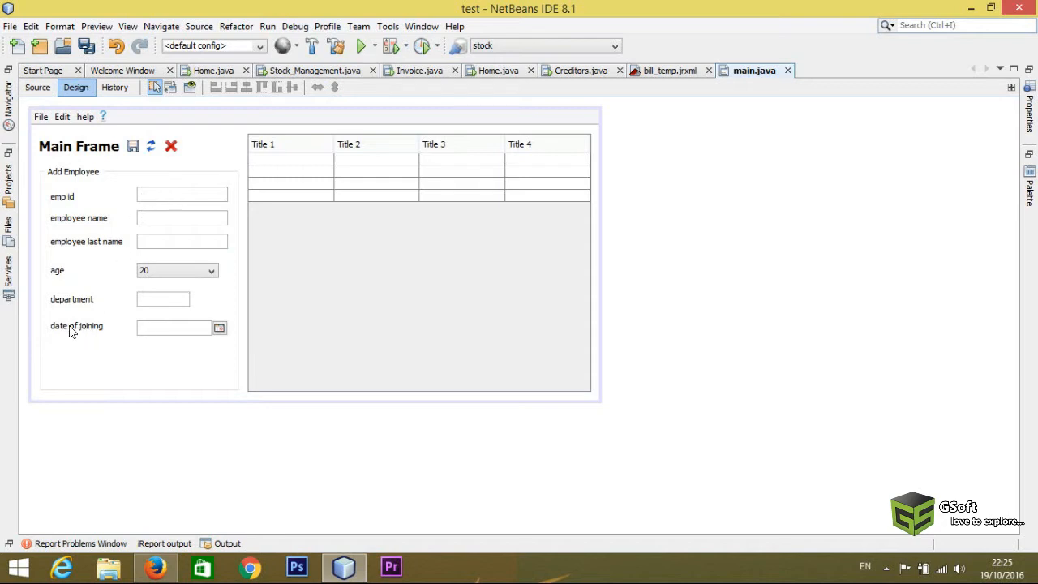
mouse_move(307, 336)
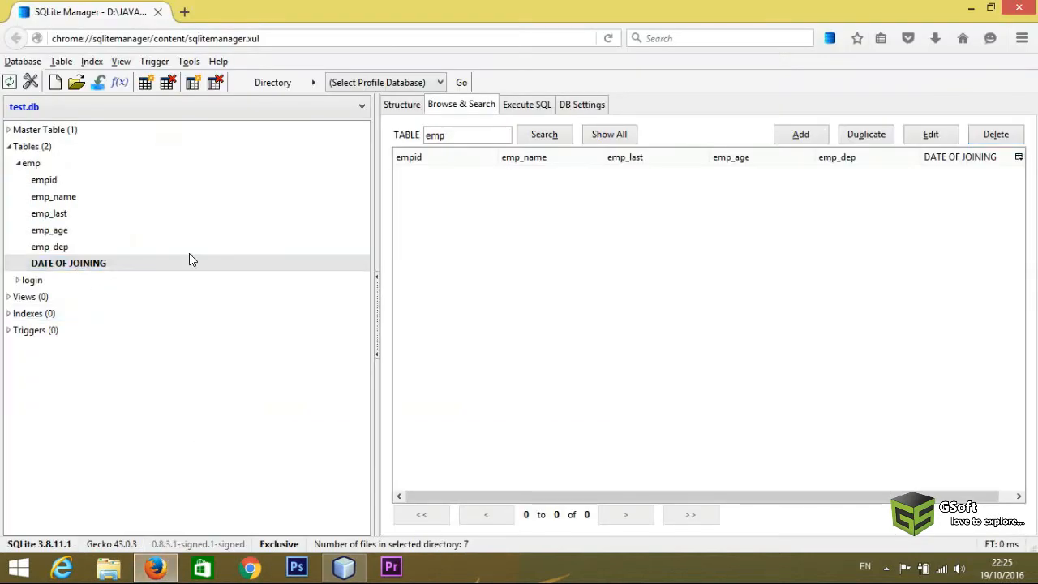
left_click(29, 163)
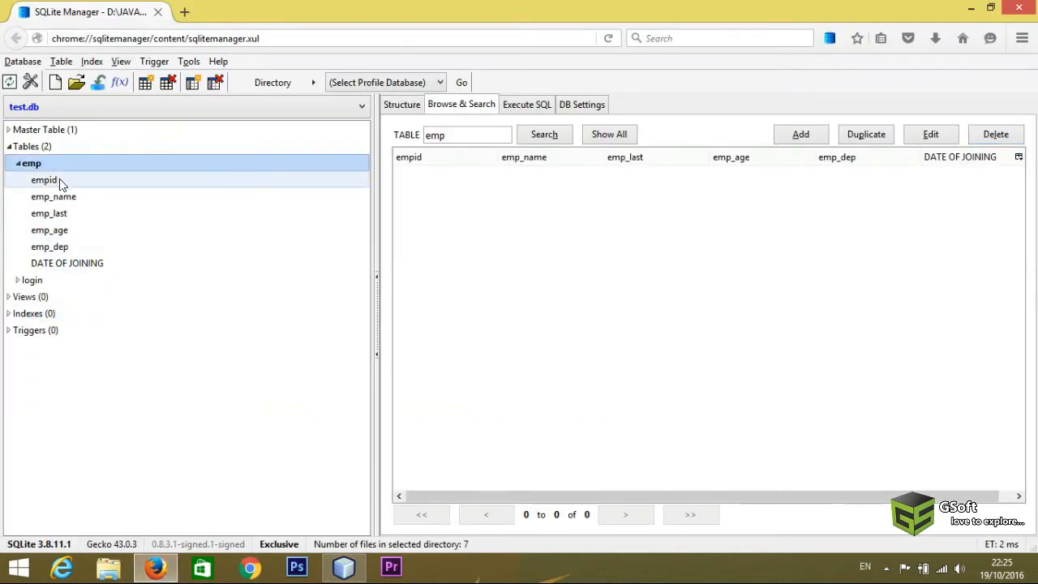
mouse_move(484, 162)
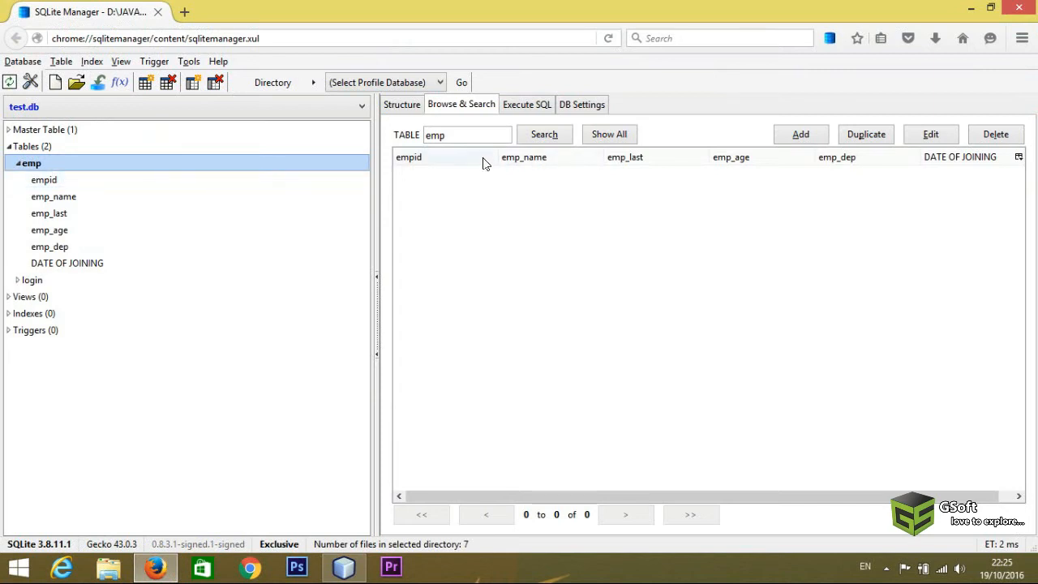
mouse_move(899, 167)
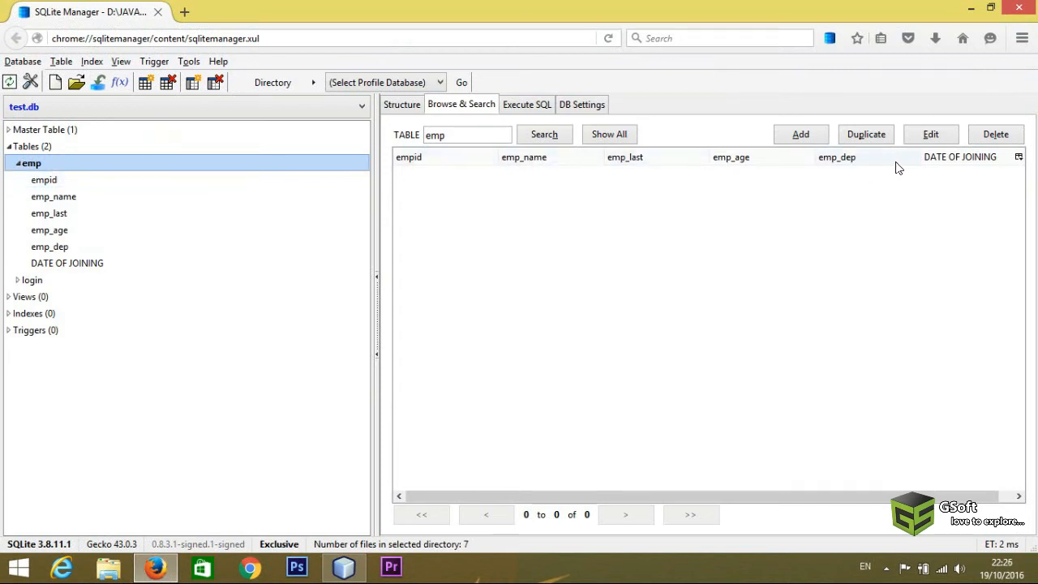
mouse_move(539, 165)
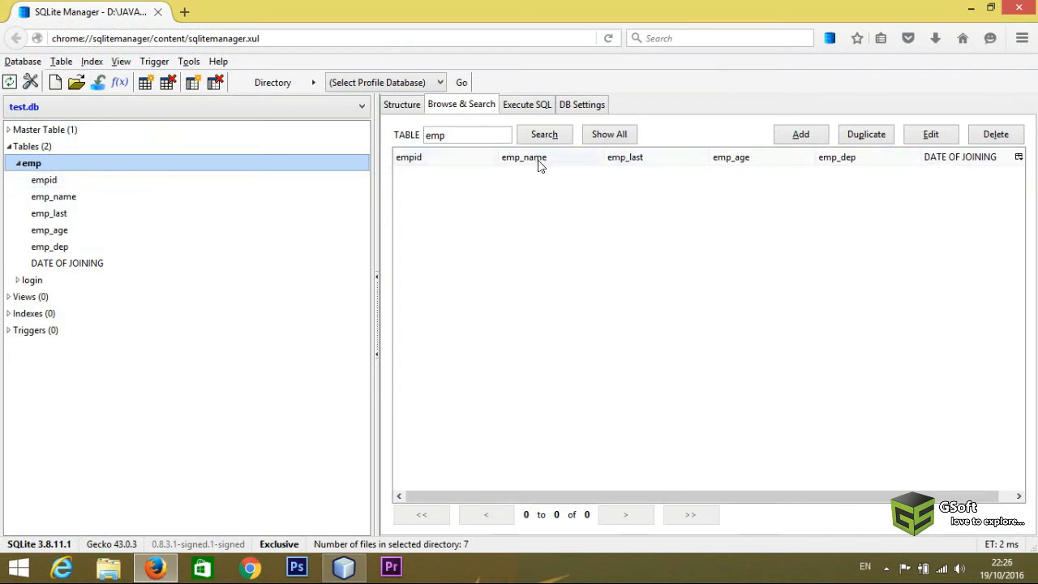
mouse_move(689, 162)
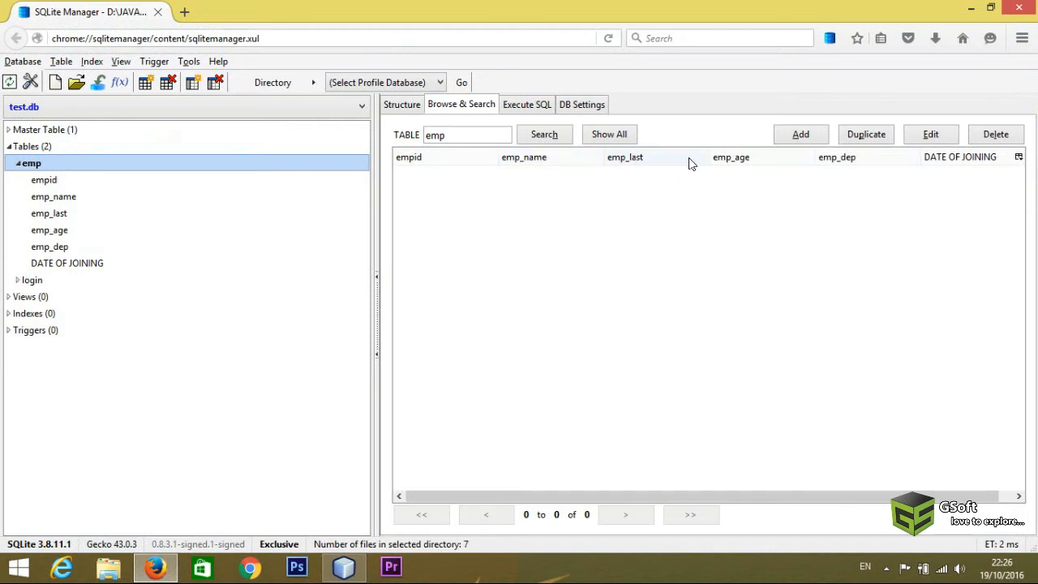
mouse_move(844, 165)
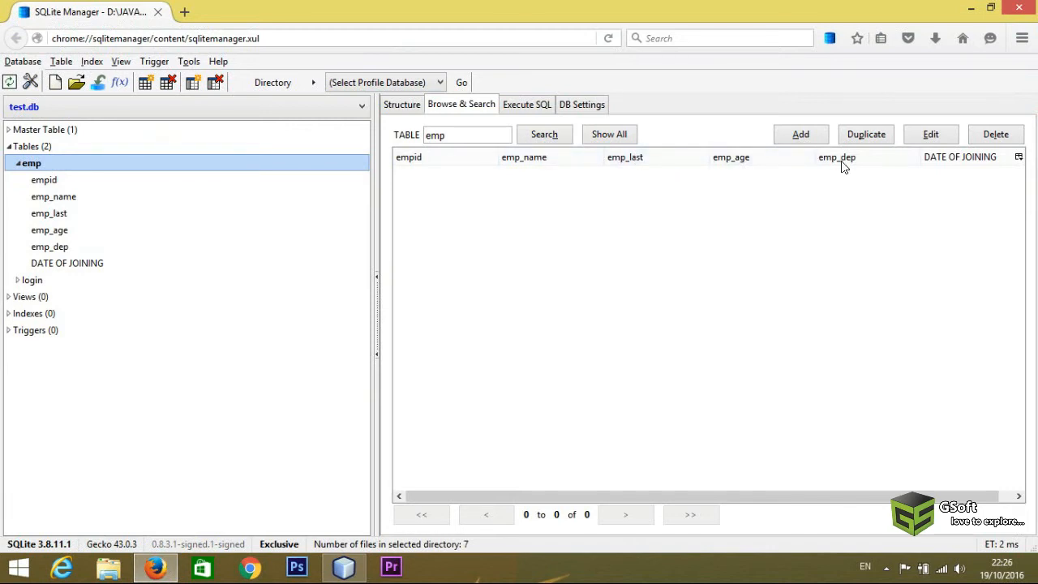
mouse_move(973, 167)
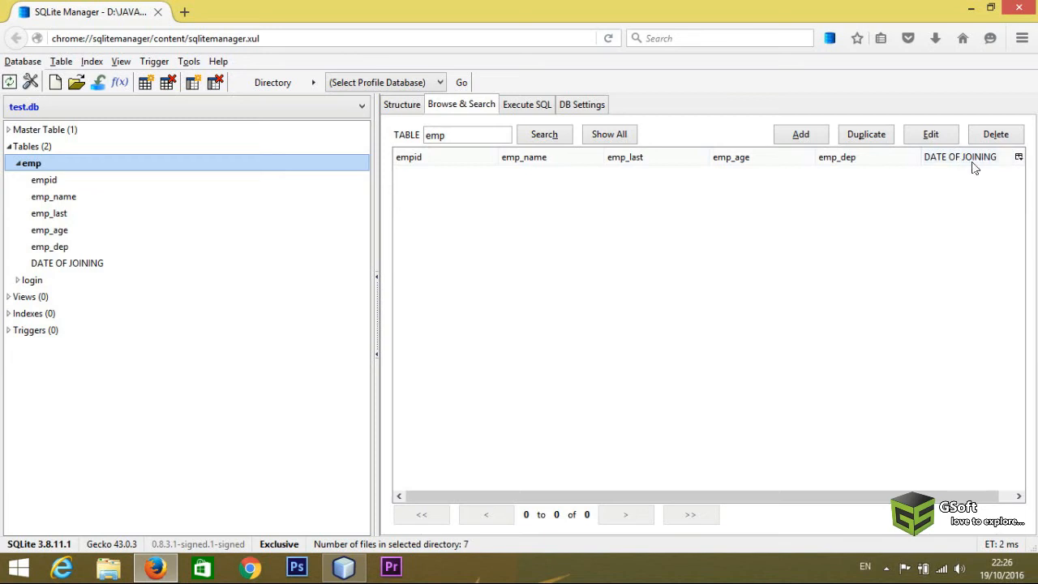
mouse_move(461, 182)
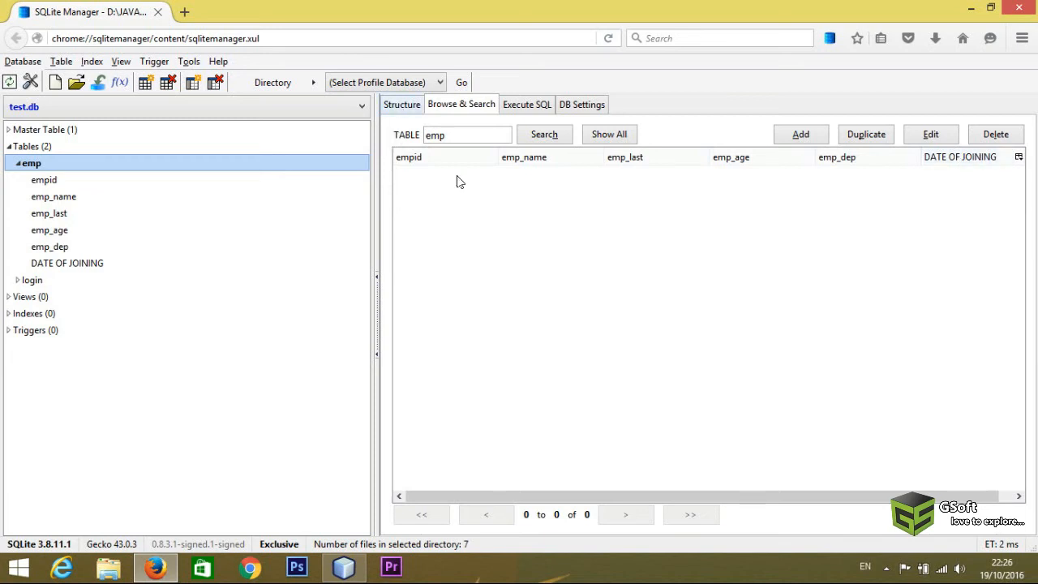
left_click(401, 104)
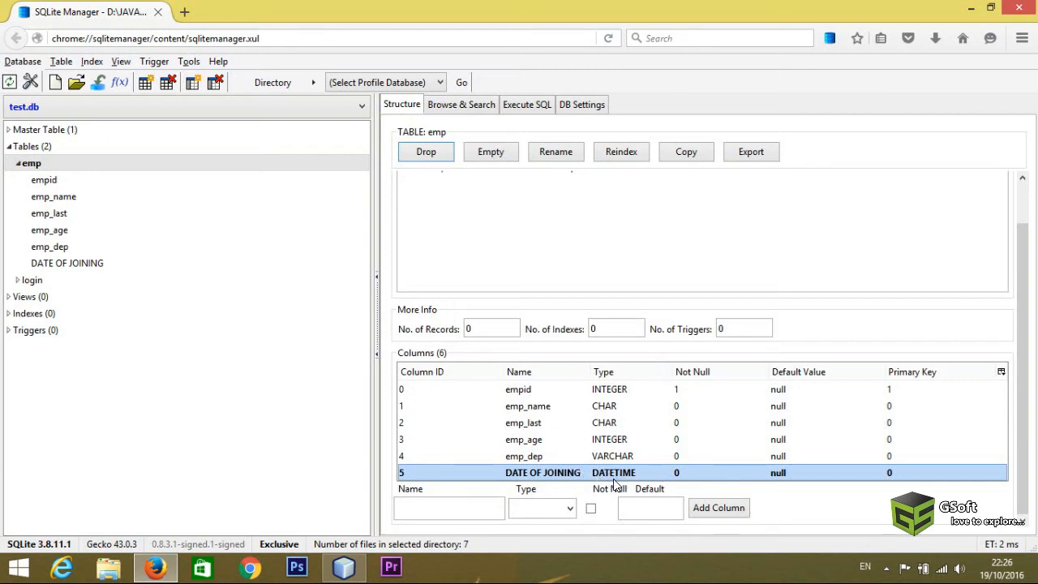
left_click(461, 104)
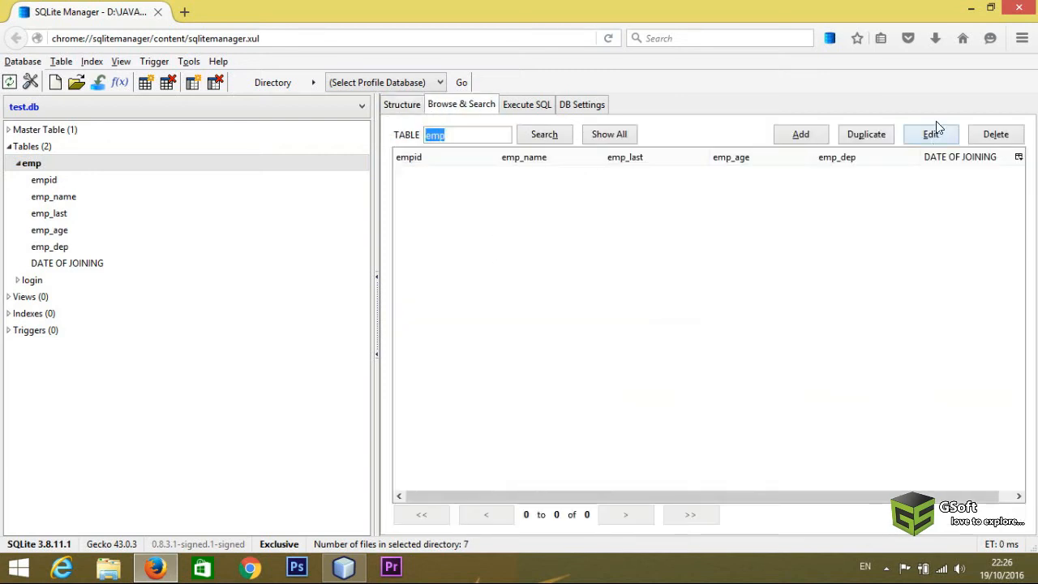
mouse_move(970, 10)
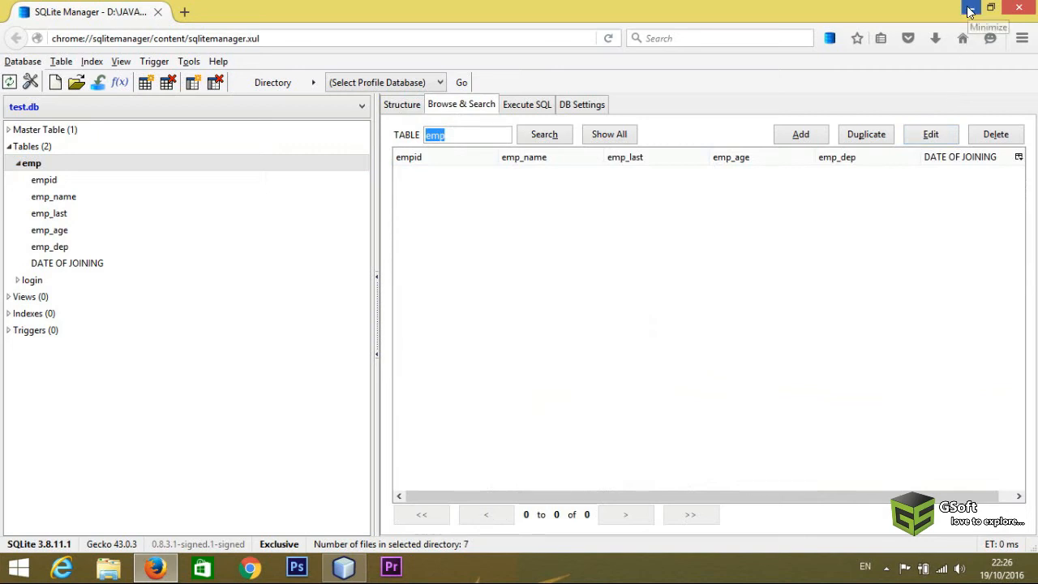
mouse_move(972, 204)
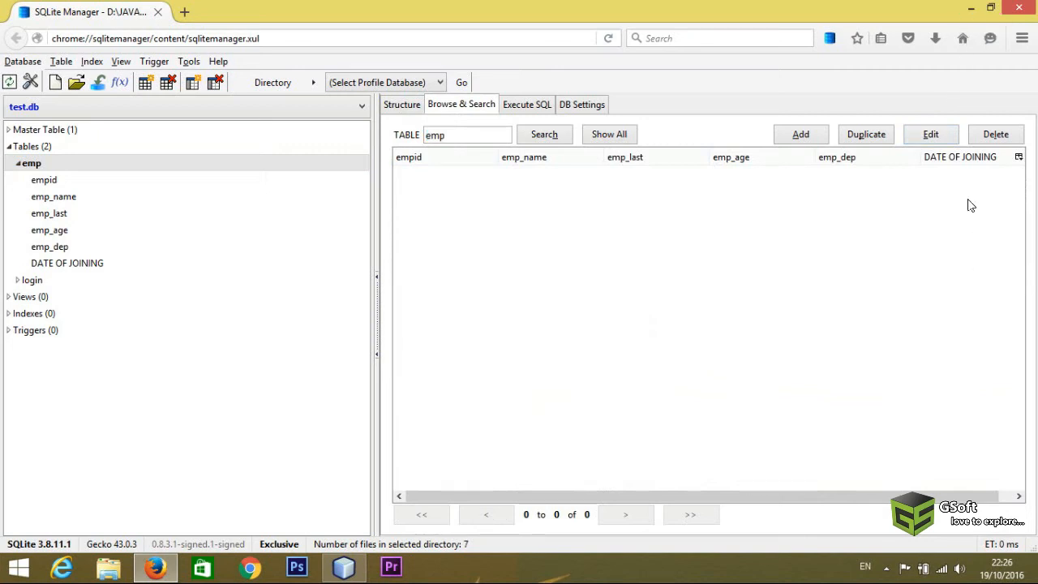
left_click(344, 568)
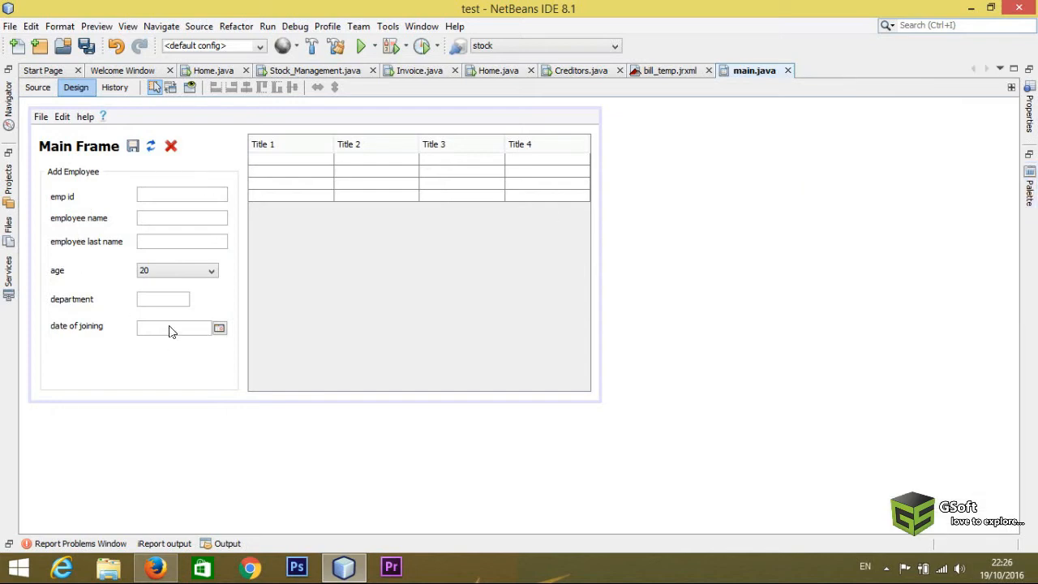
- Confirm jDateChooser1's dateFormatString property as yyyy-MM-dd
left_click(172, 327)
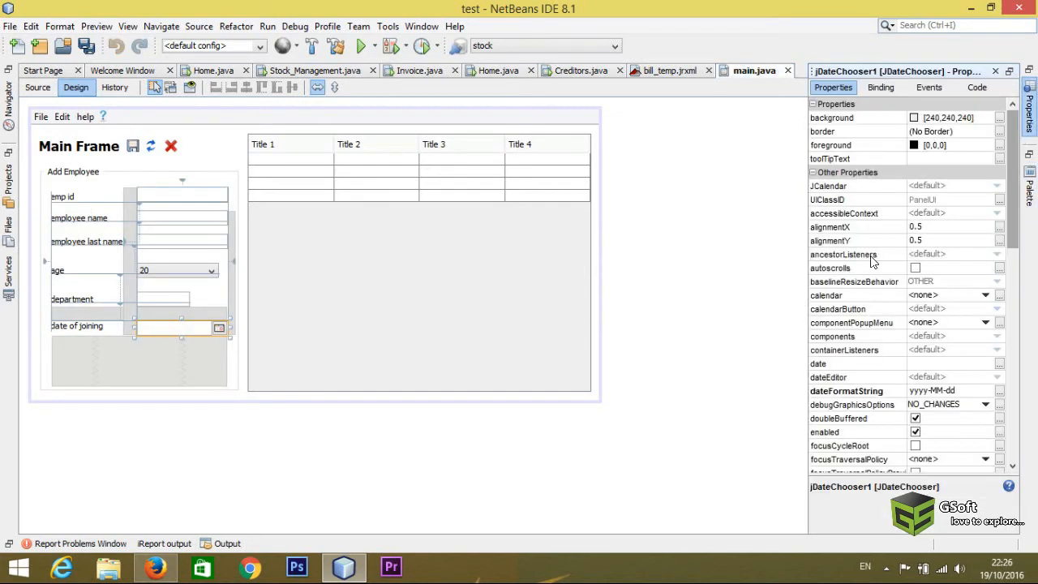
mouse_move(882, 399)
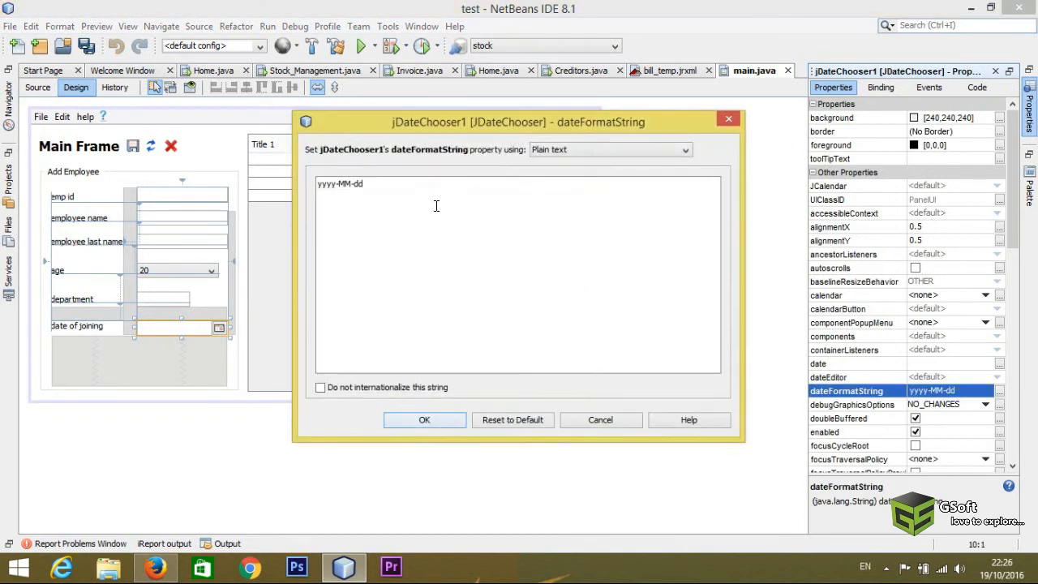
left_click(340, 181)
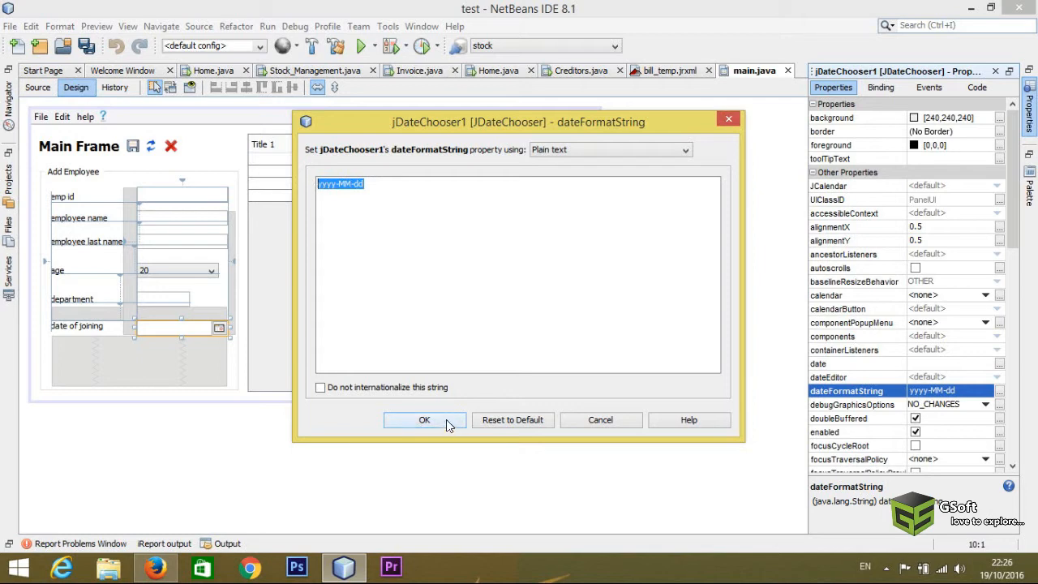
left_click(425, 418)
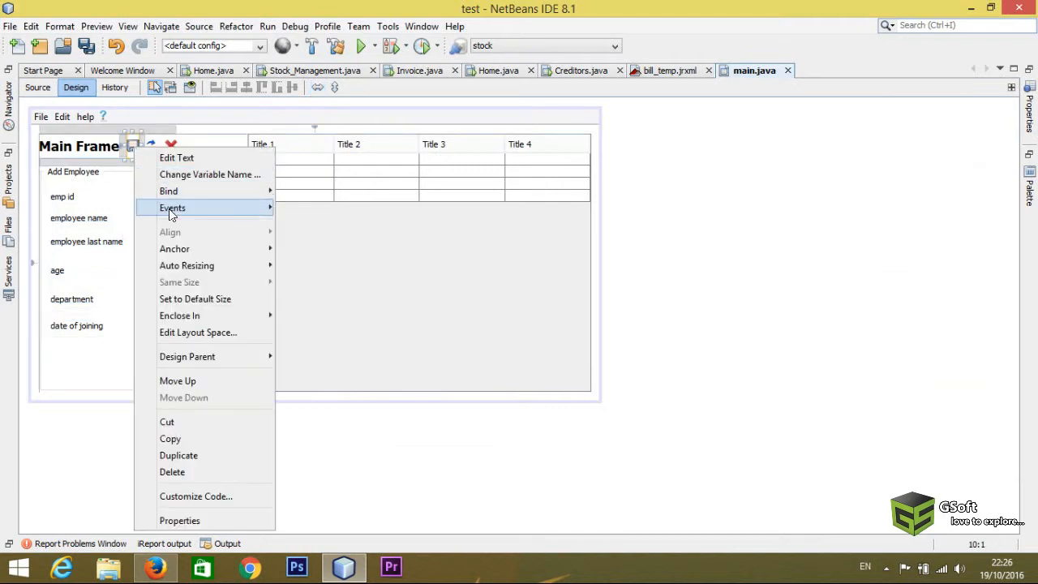
mouse_move(133, 144)
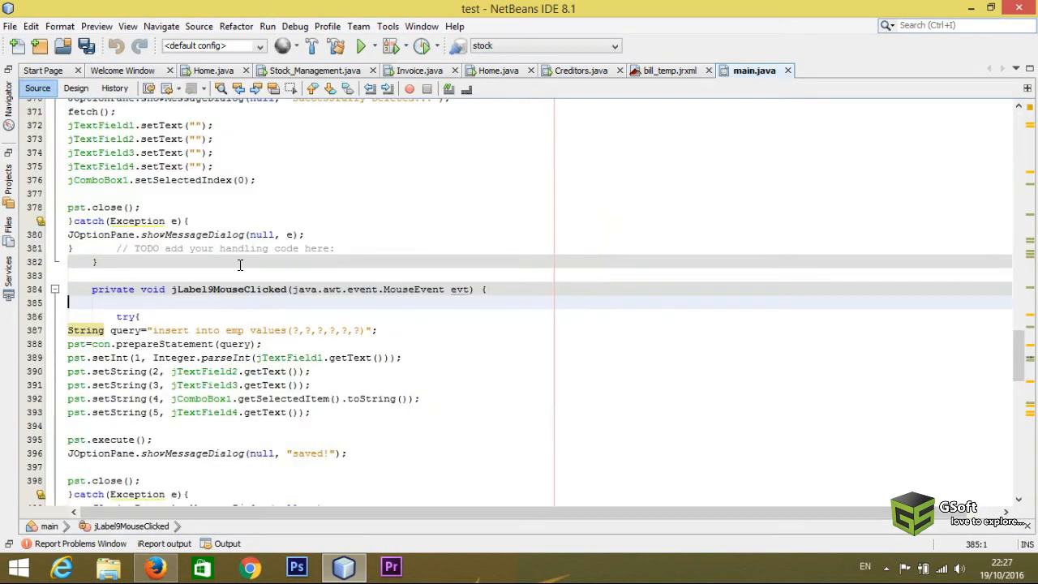
- Declare String date reading jDateChooser1's text field and fix the unresolved JTextField import
type("String")
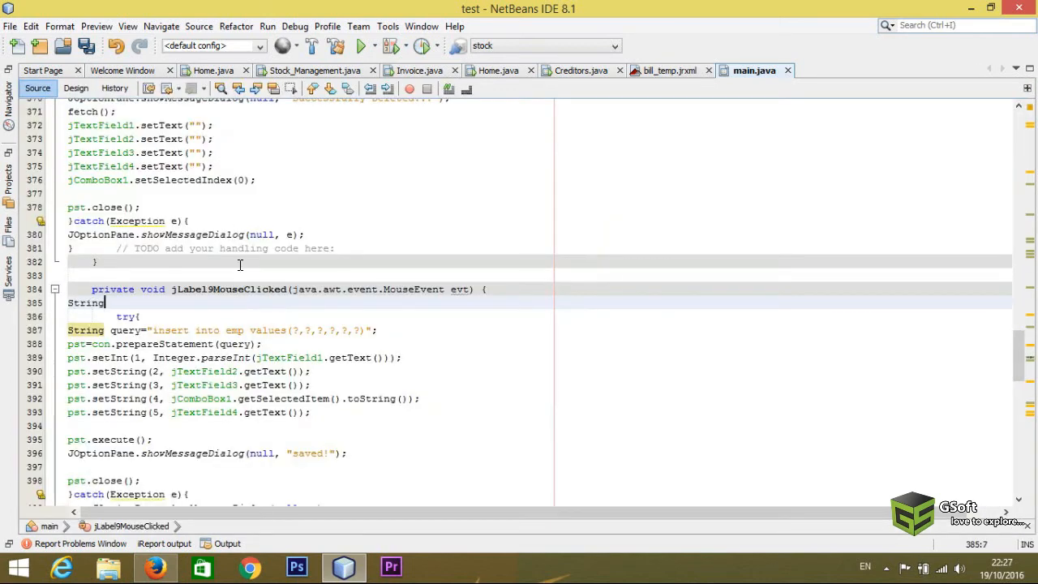
type("date =((")
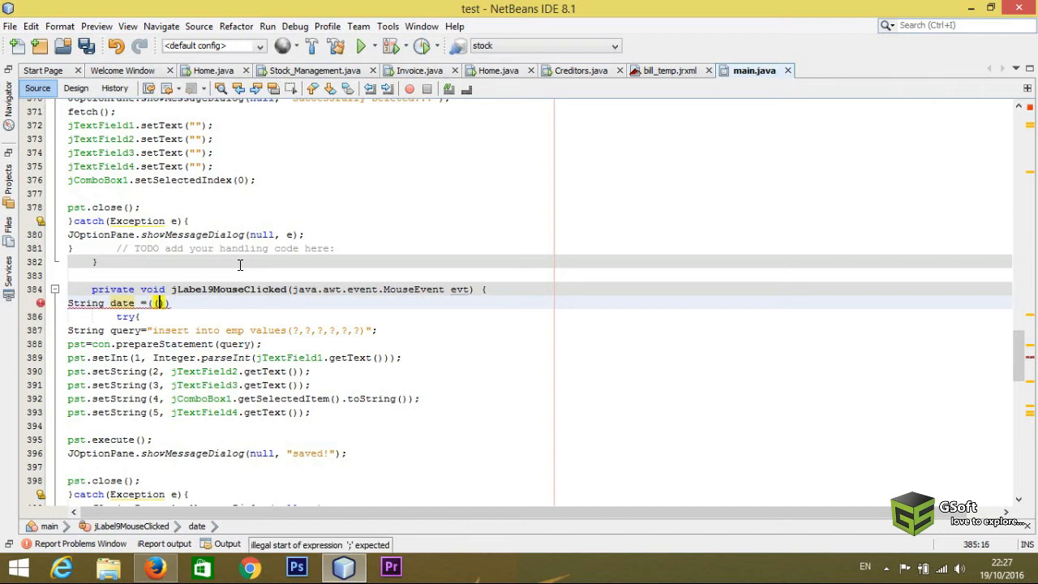
type("JTextField")
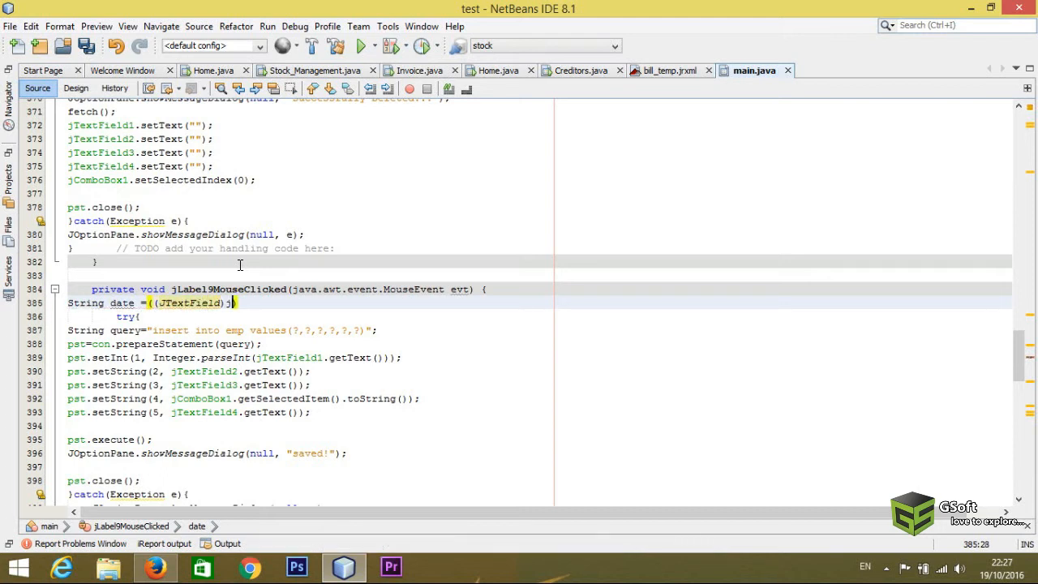
type("DateChooser")
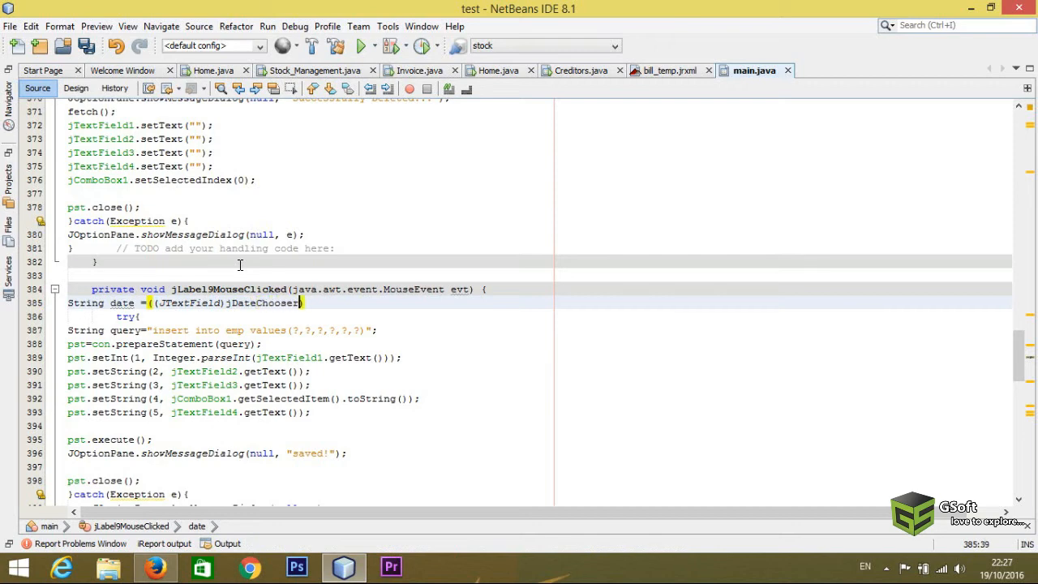
type("1.")
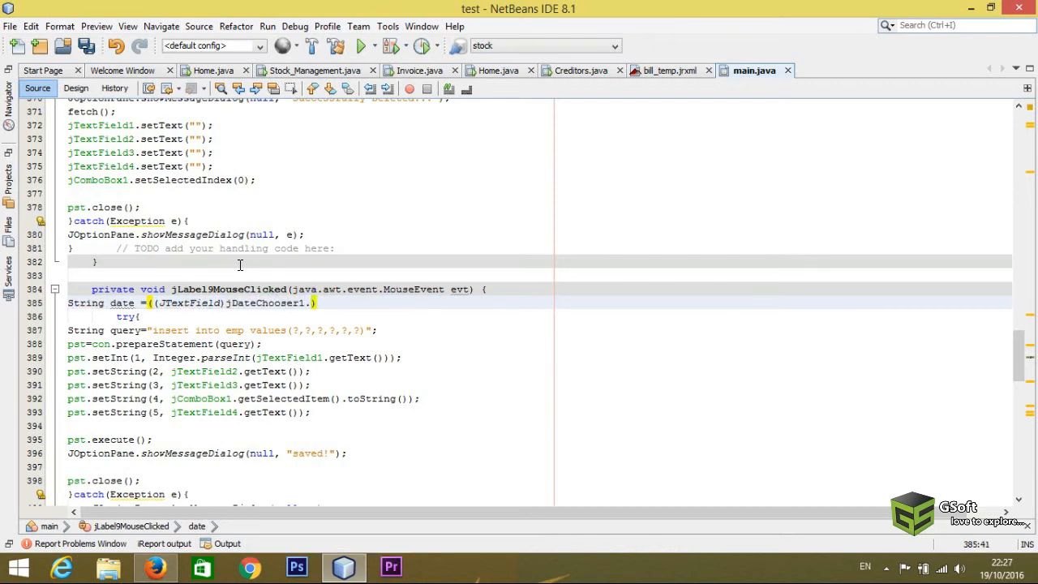
type("get")
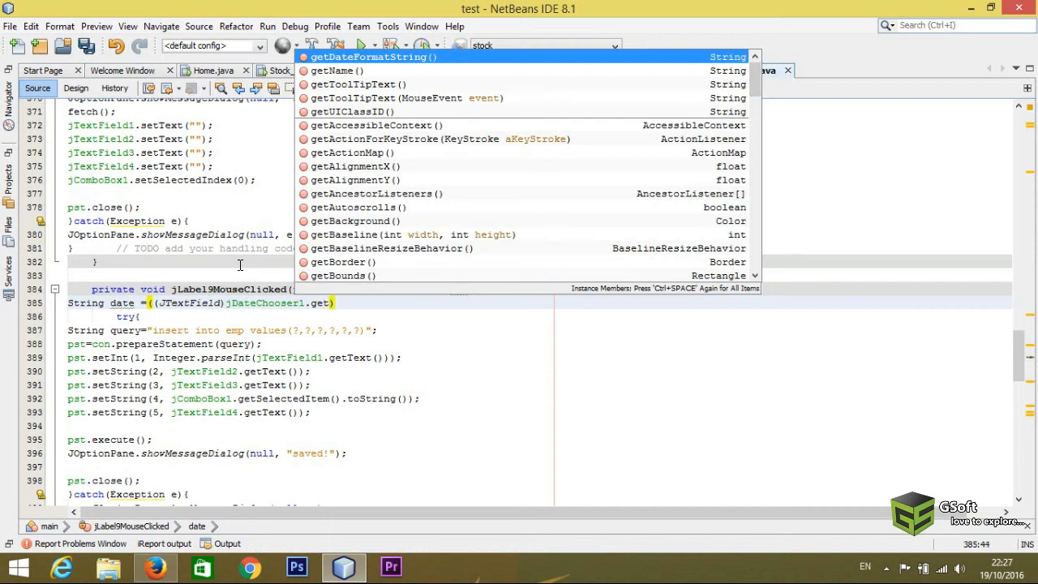
type("DateEditor(")
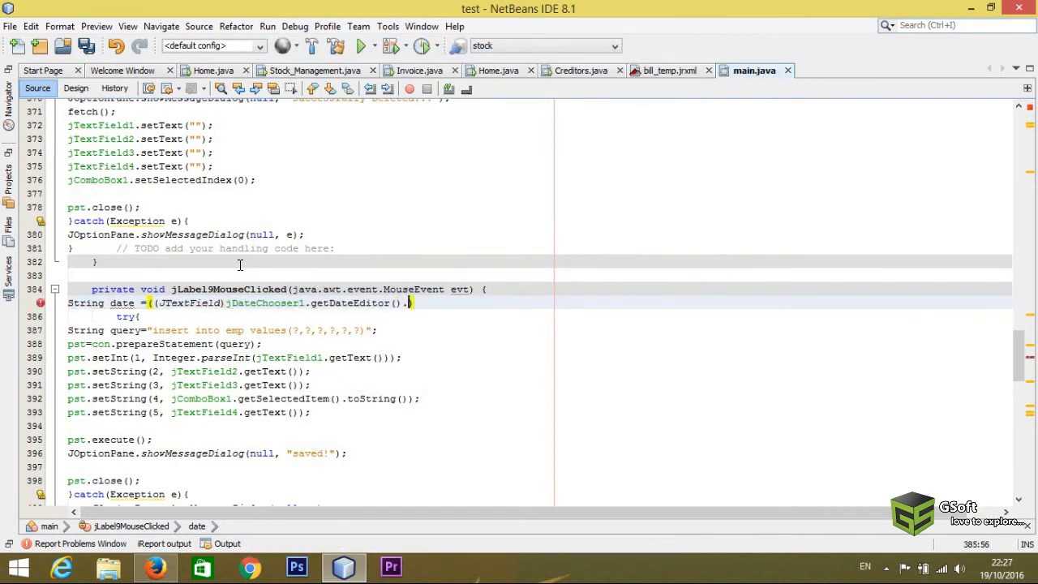
type("getUiComponent(")
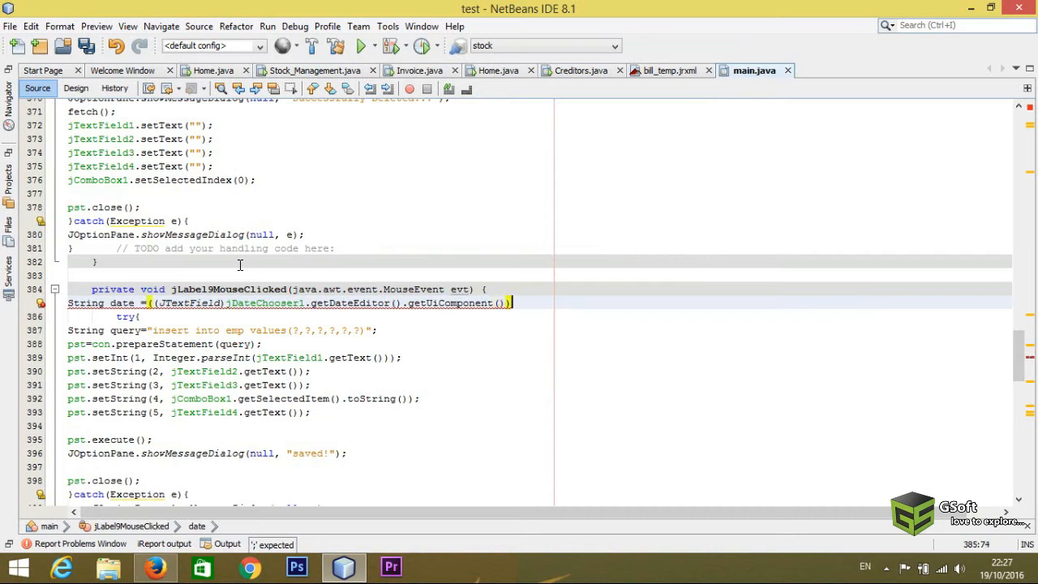
type(".getText(")
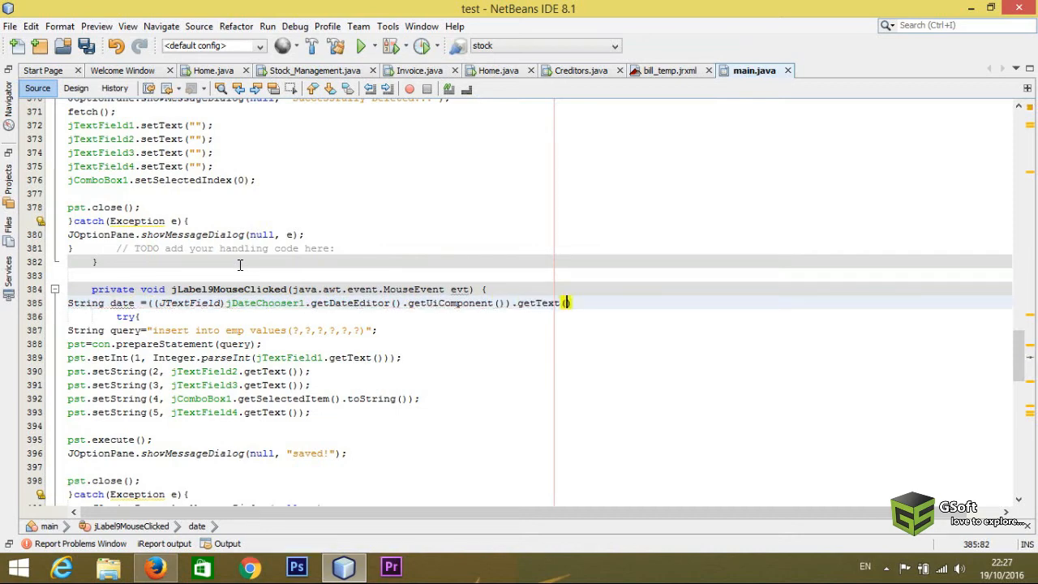
type(";")
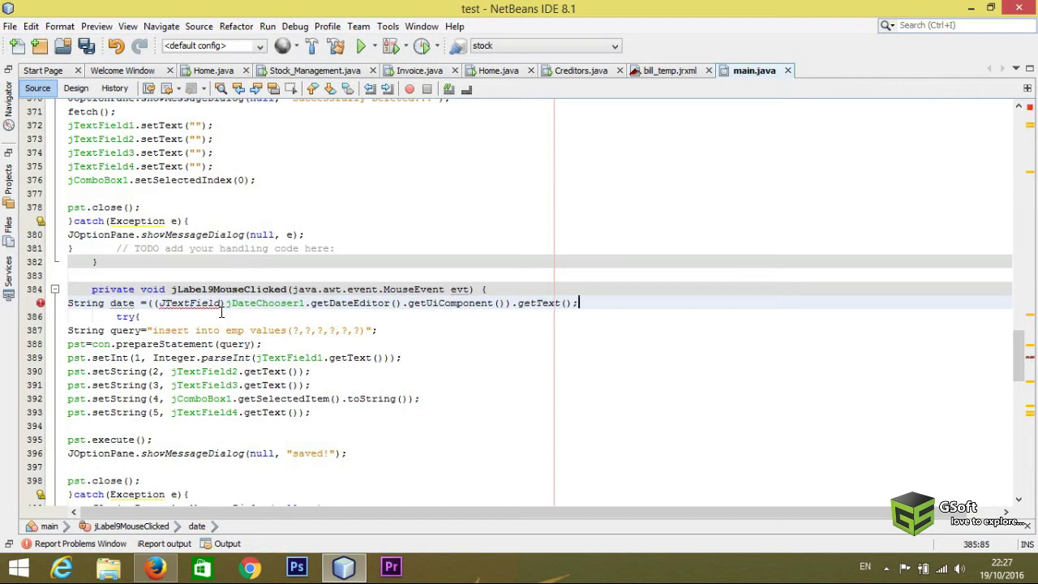
mouse_move(334, 296)
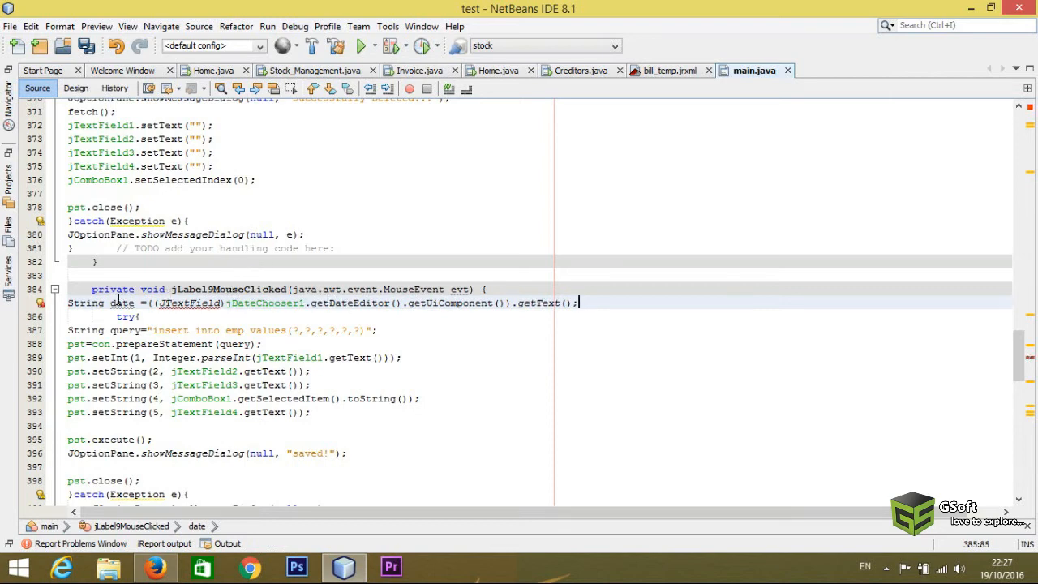
double_click(189, 304)
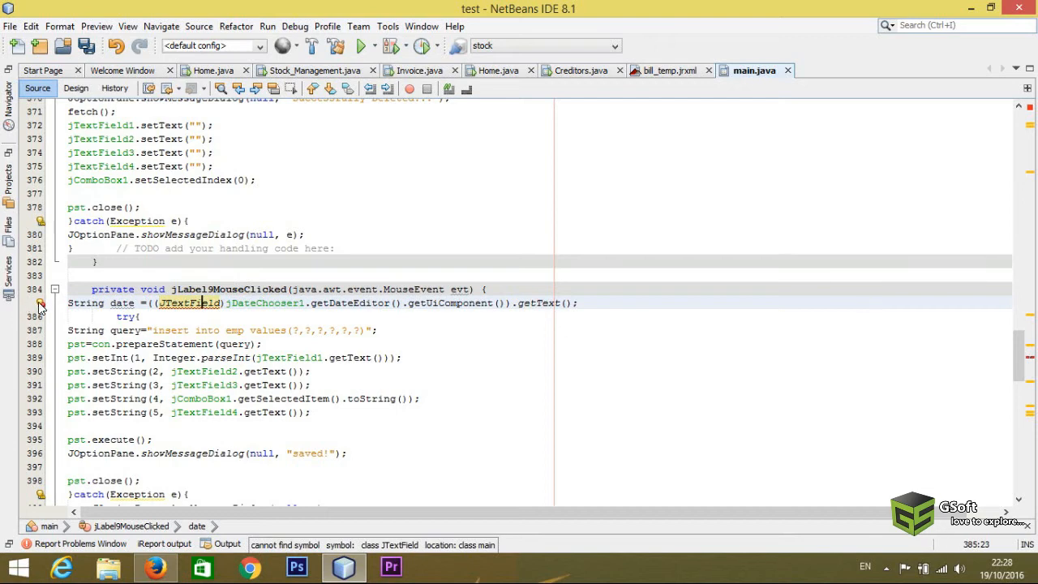
left_click(39, 305)
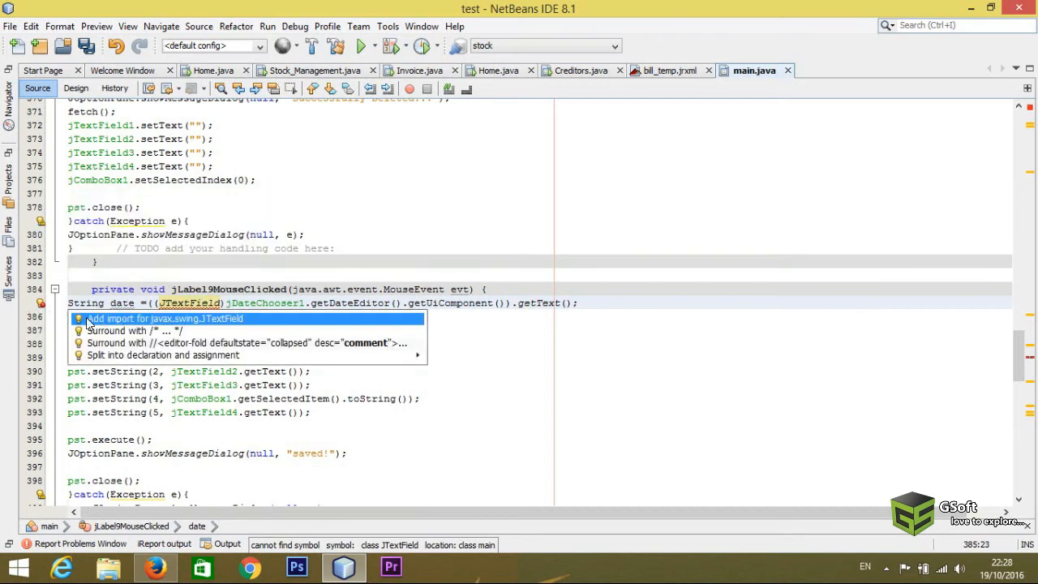
mouse_move(176, 321)
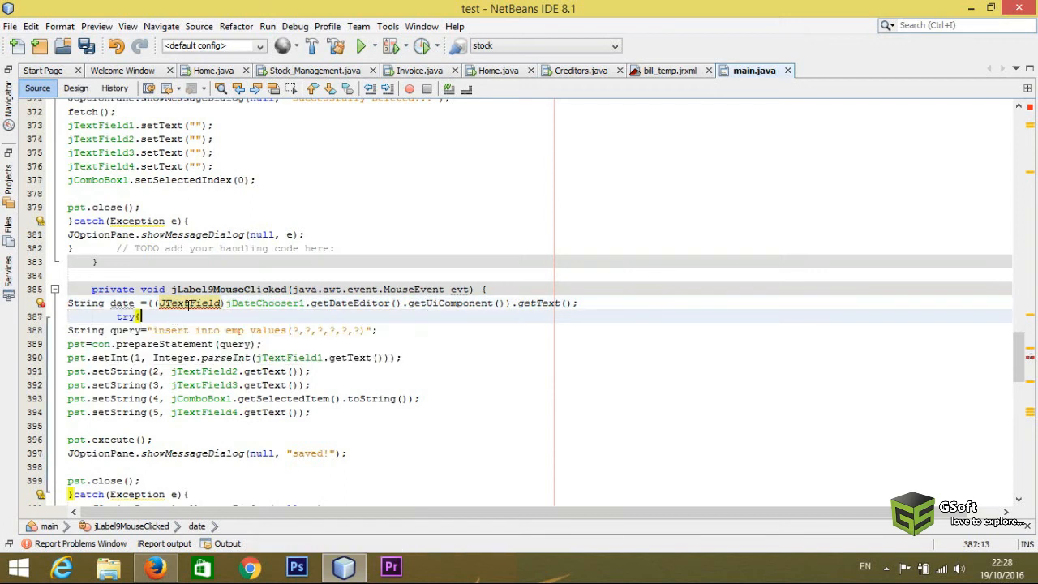
- Add pst.setString(6, date) after the fifth parameter binding and save the file
left_click(138, 315)
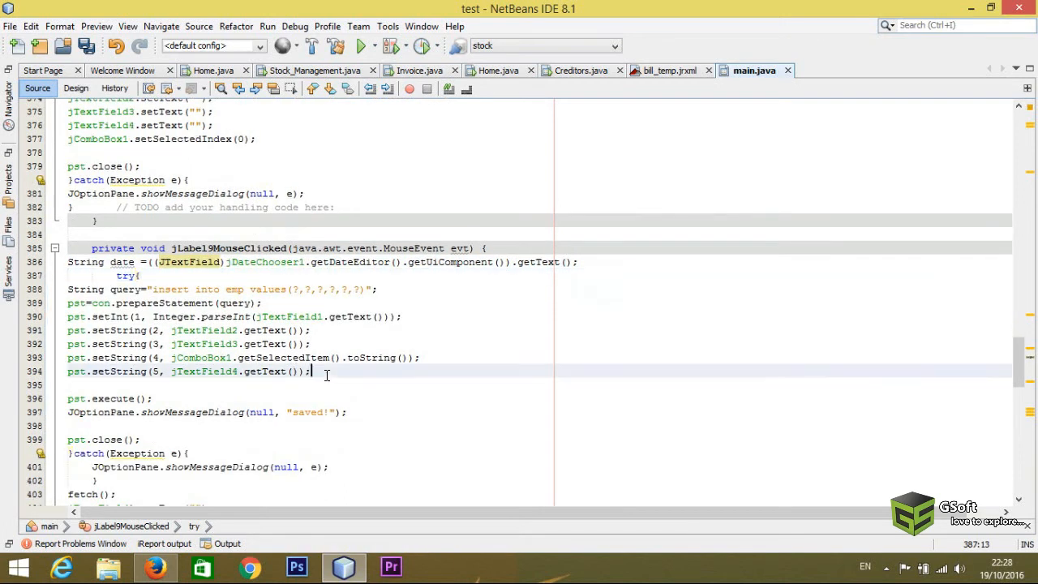
key("enter")
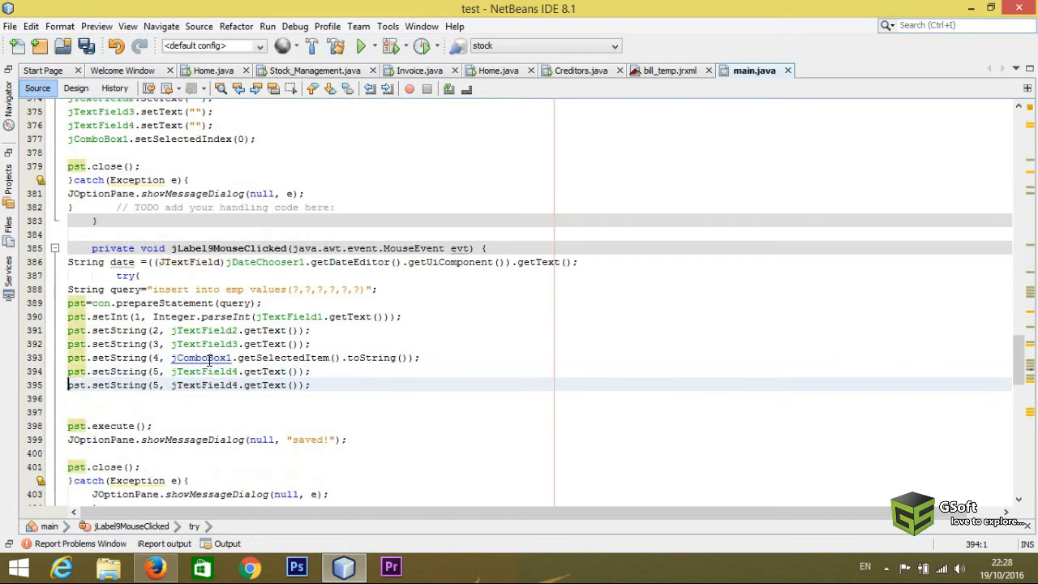
left_click(154, 384)
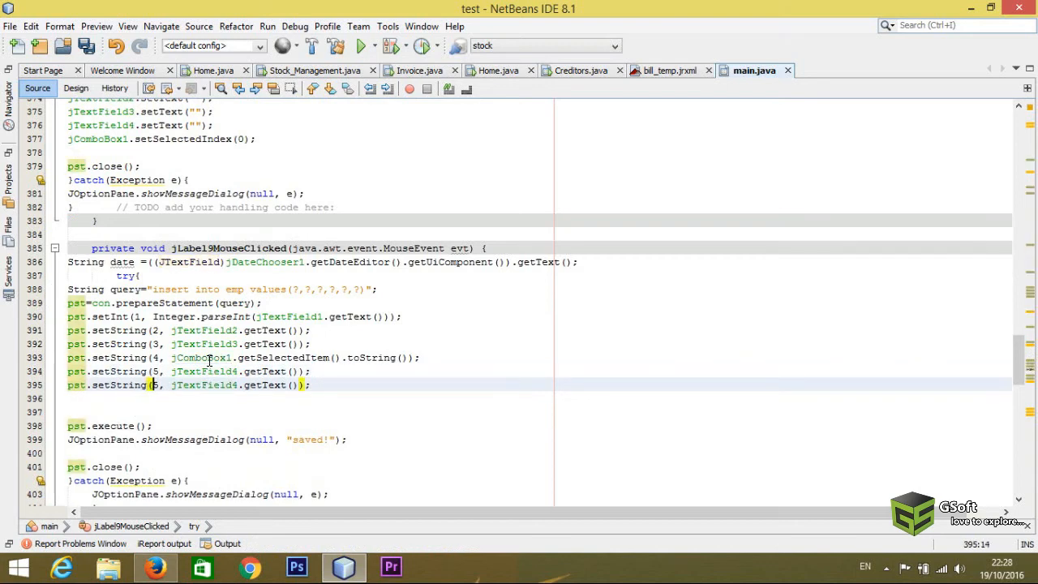
type("6,")
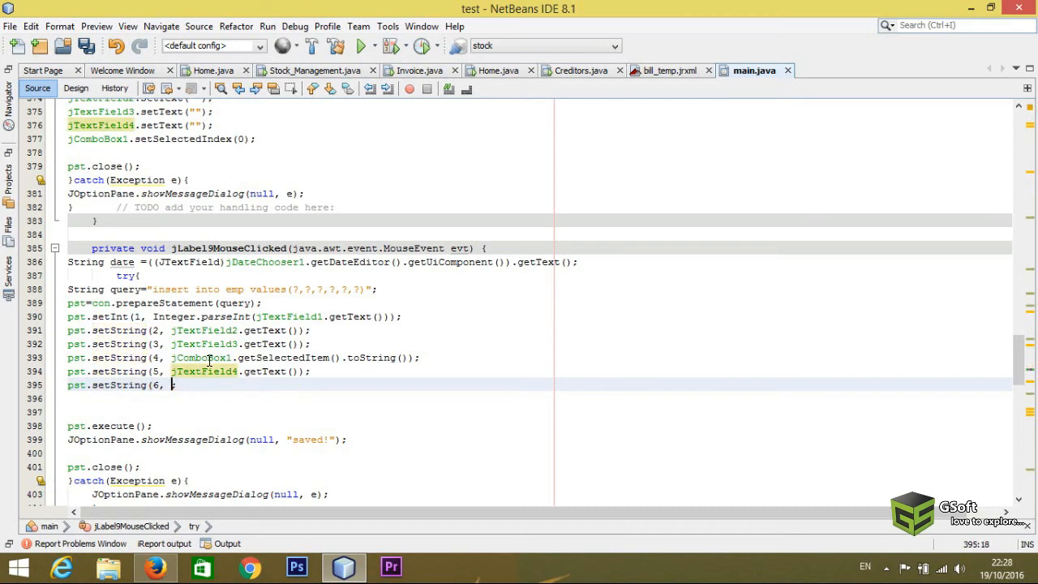
type(");")
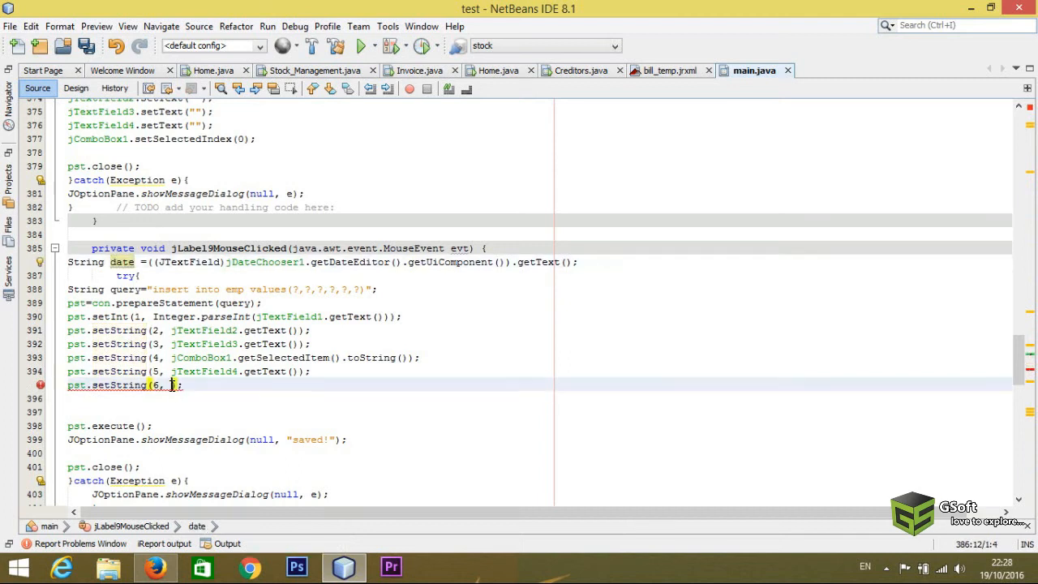
type("date")
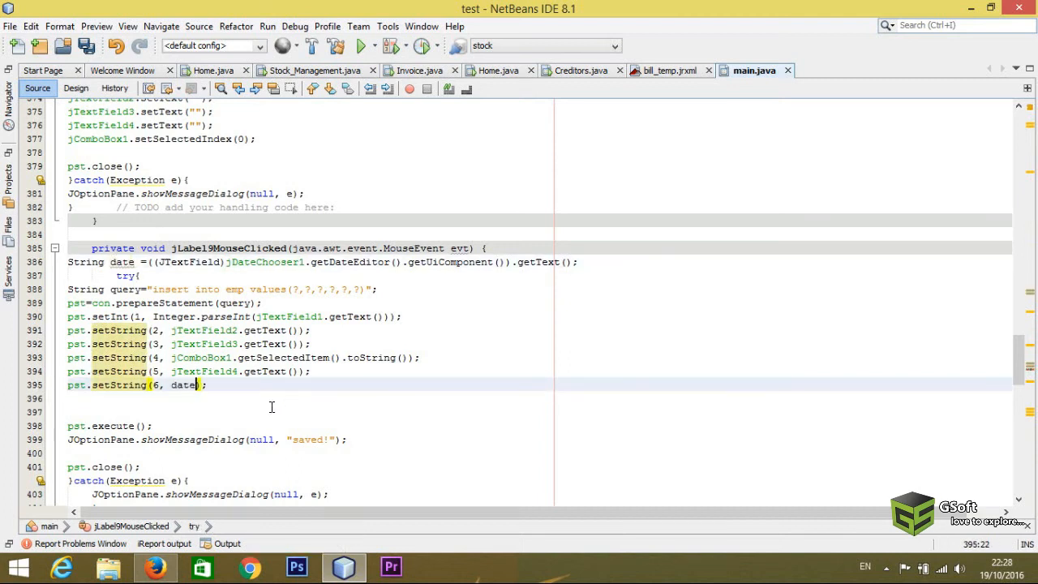
key("ctrl+s")
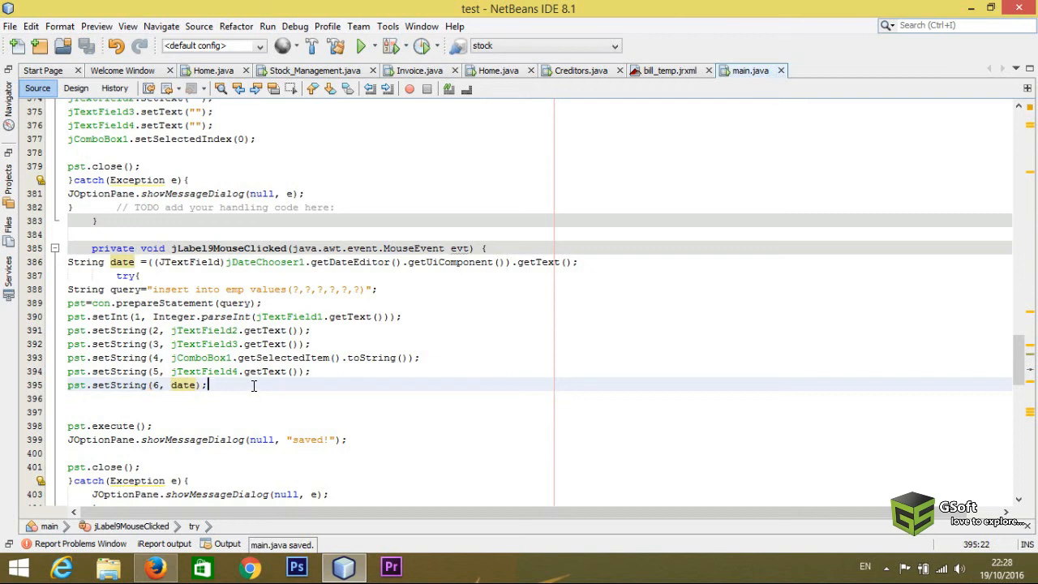
left_click(75, 87)
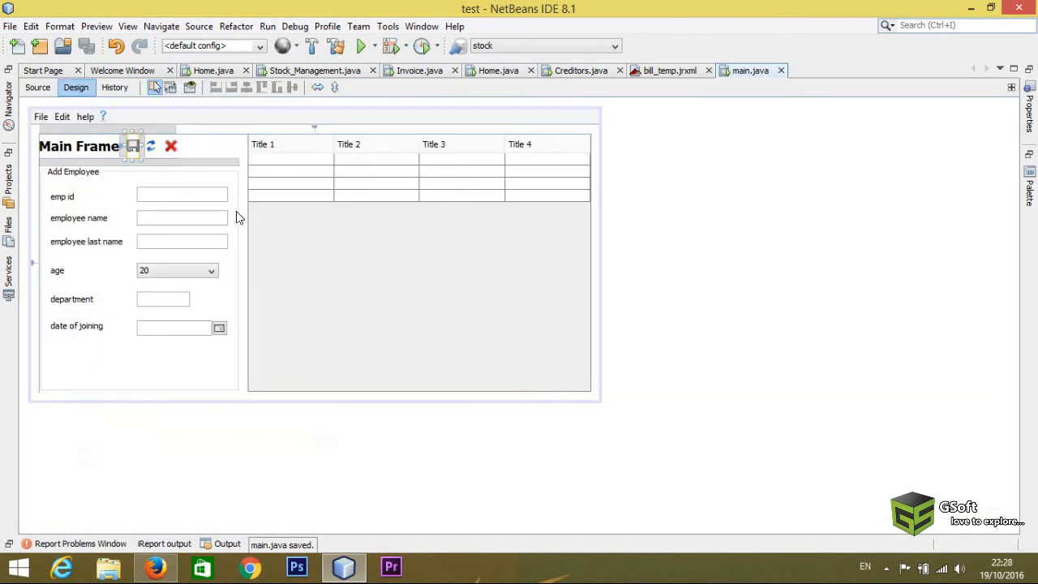
left_click(357, 46)
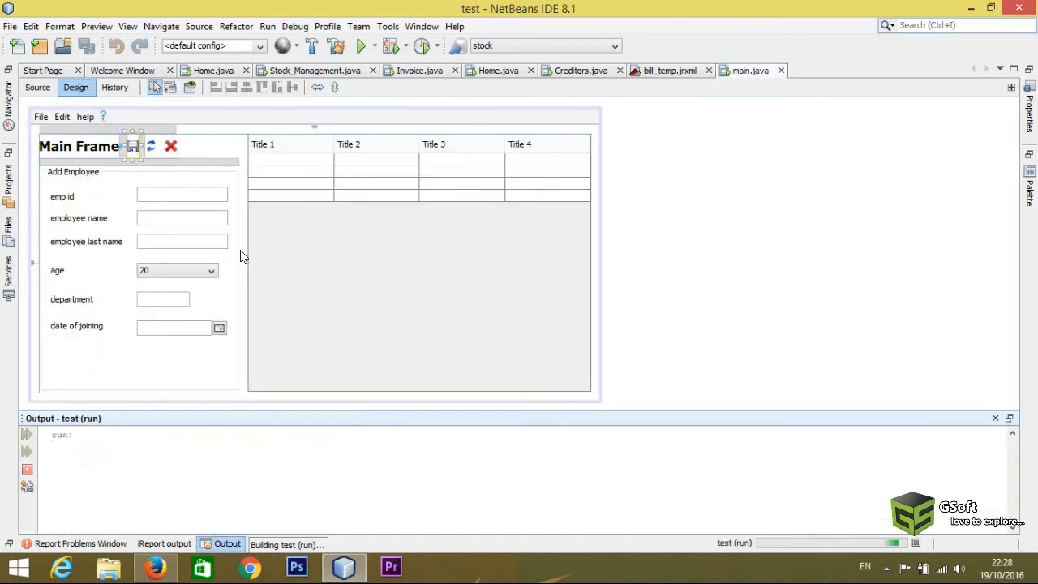
left_click(358, 45)
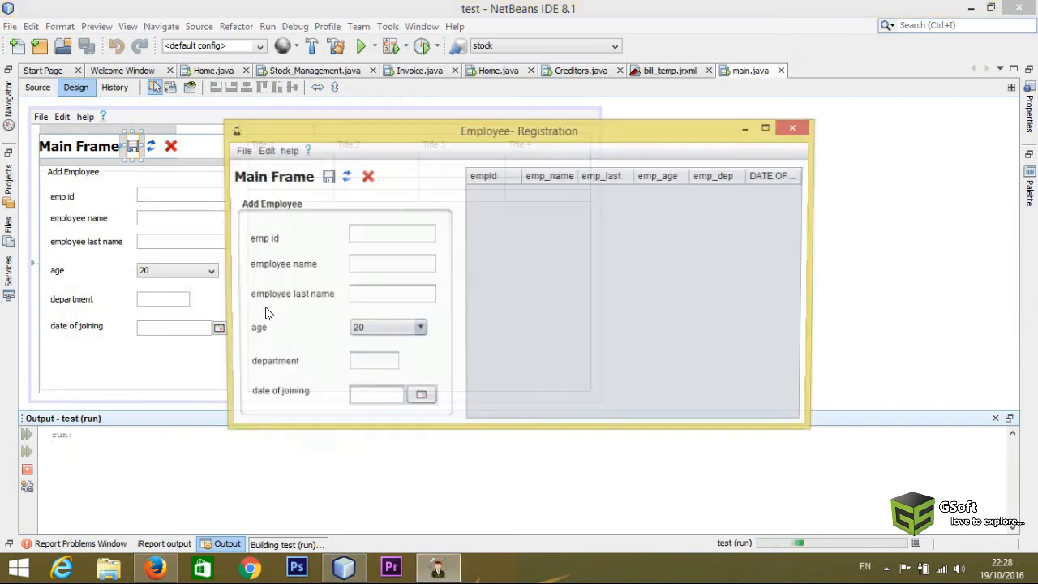
left_click(392, 234)
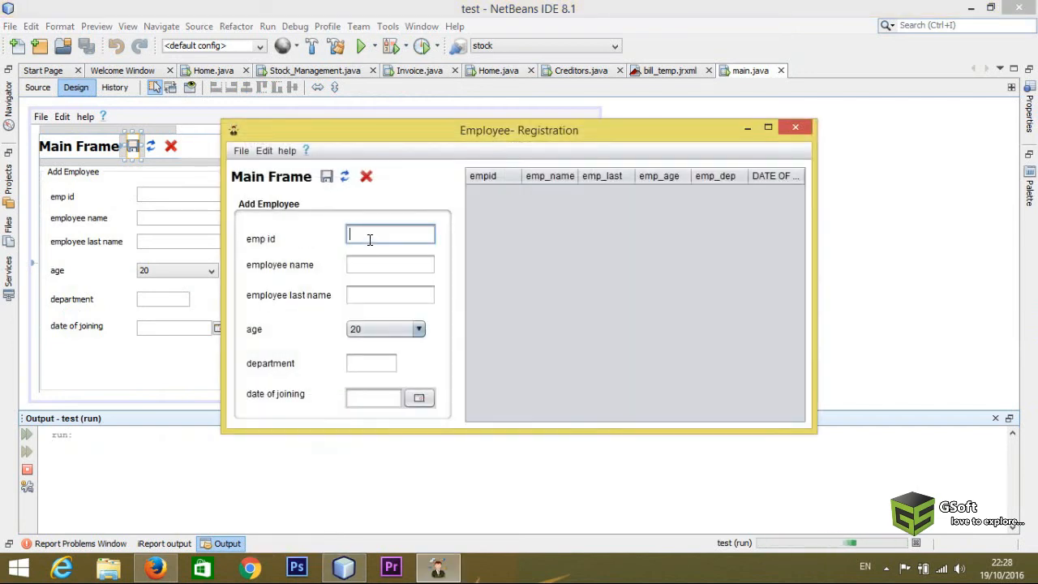
type("1")
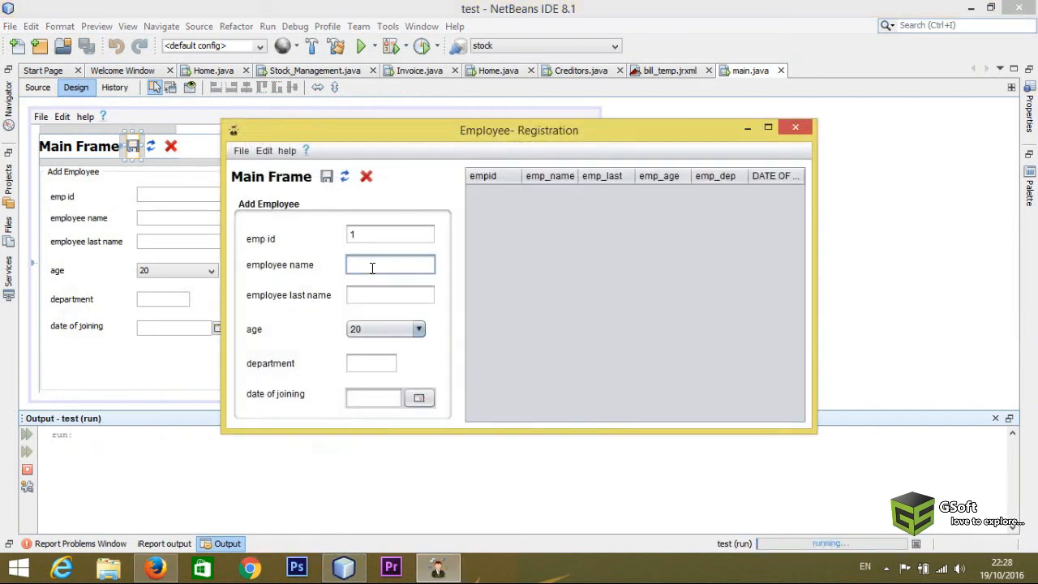
type("karan")
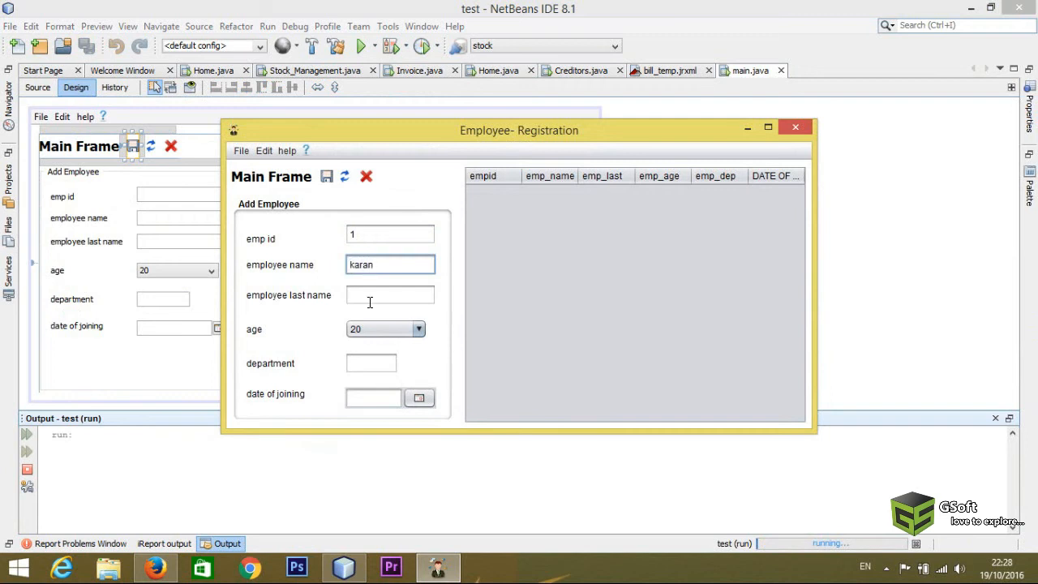
type("thai")
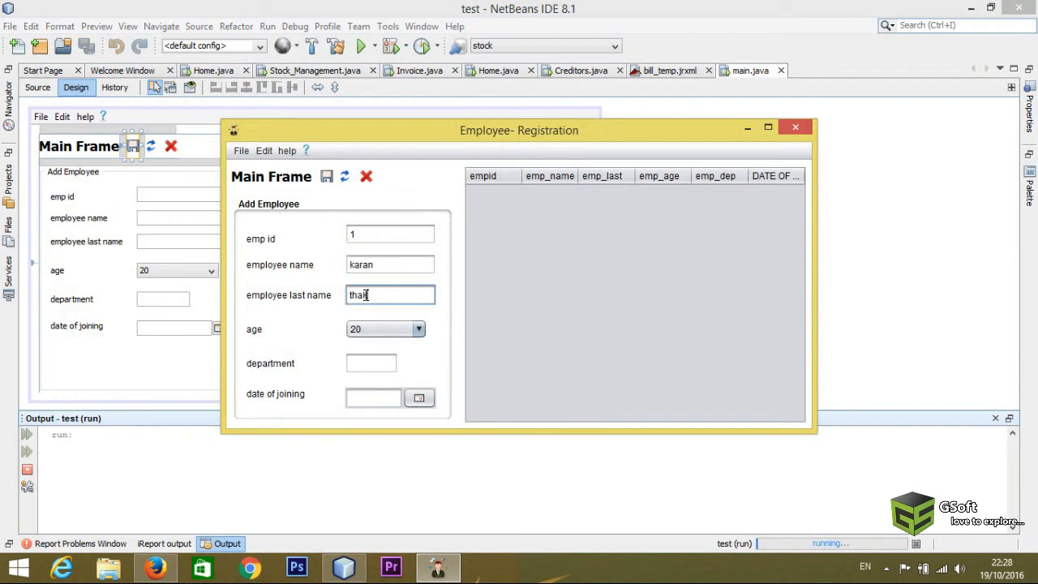
- Set age 23, department A and joining date 1 October 2016
left_click(418, 328)
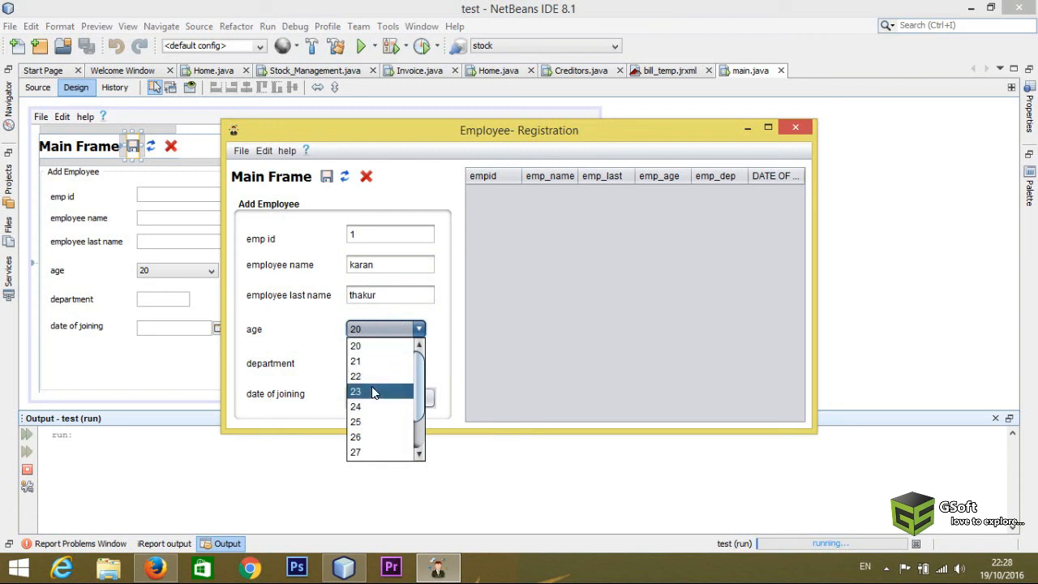
left_click(355, 391)
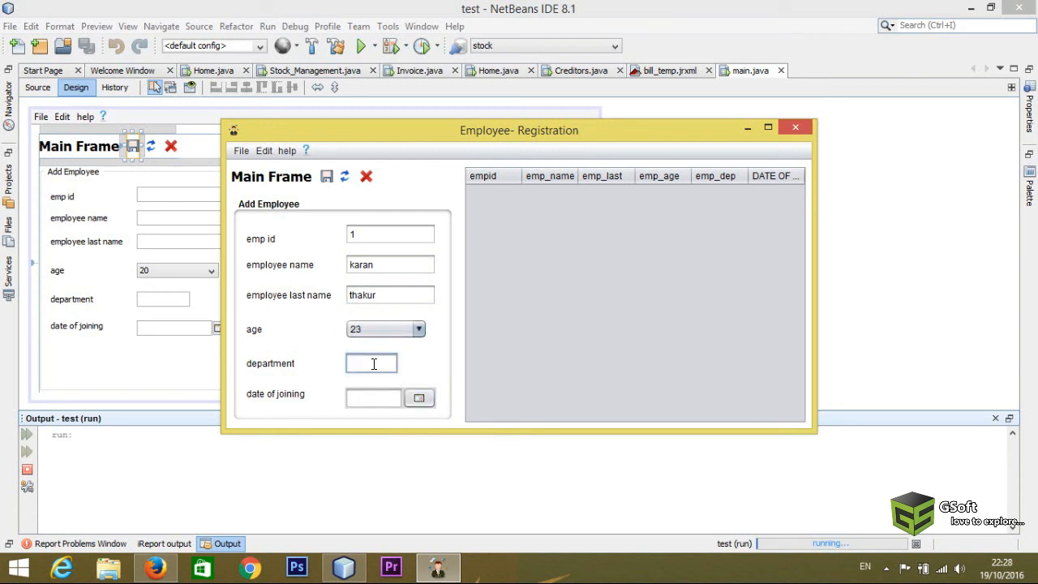
type("A")
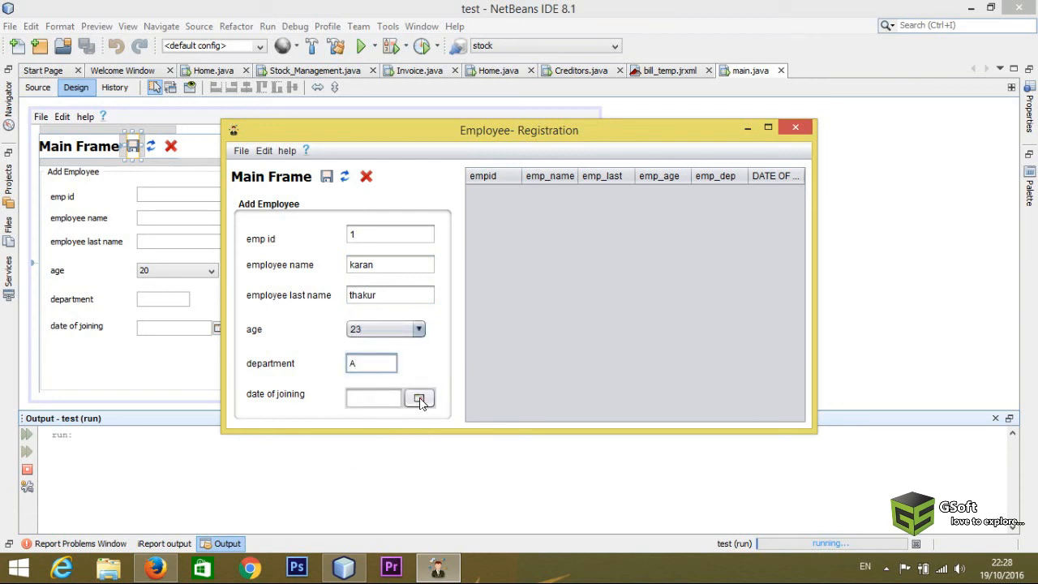
left_click(419, 398)
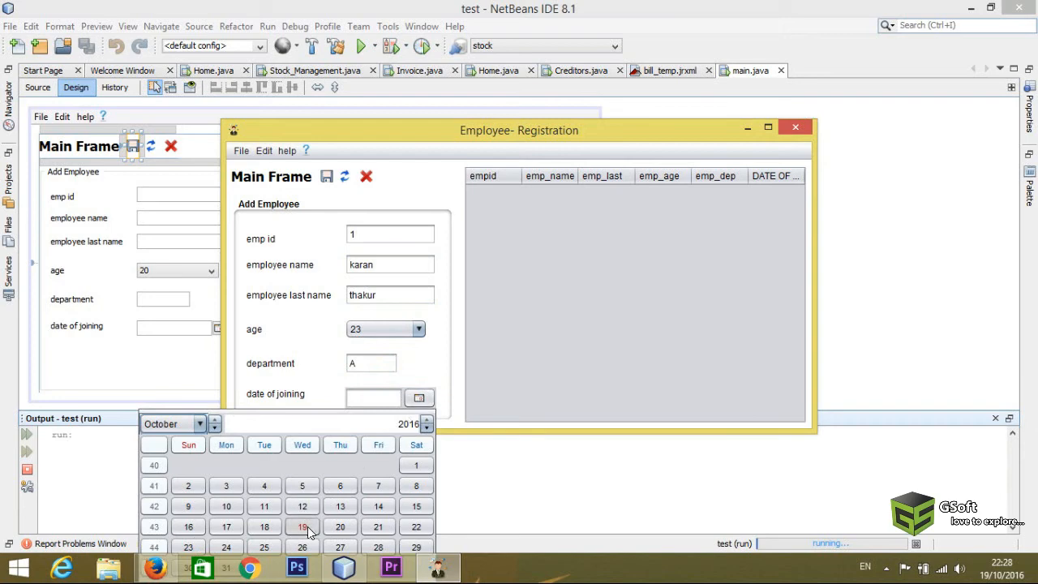
left_click(415, 464)
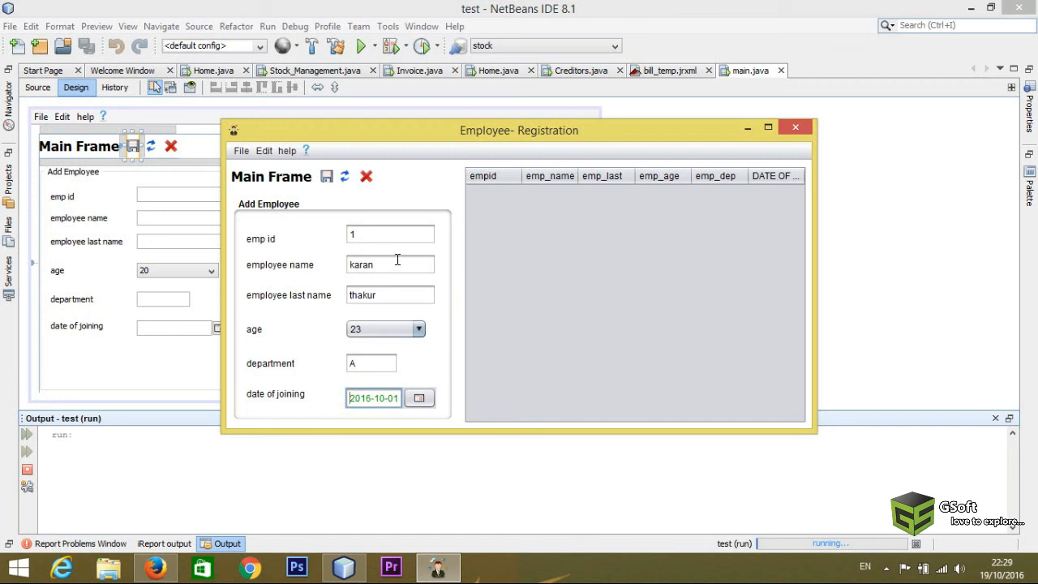
- Save the employee and refresh the table to show the row with date 2016-10-01
left_click(326, 175)
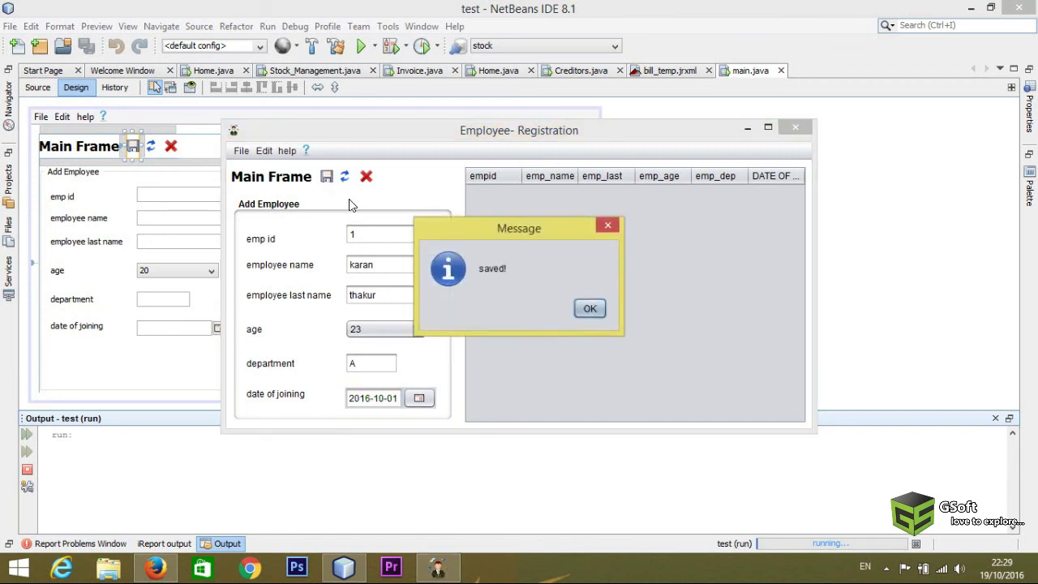
left_click(590, 309)
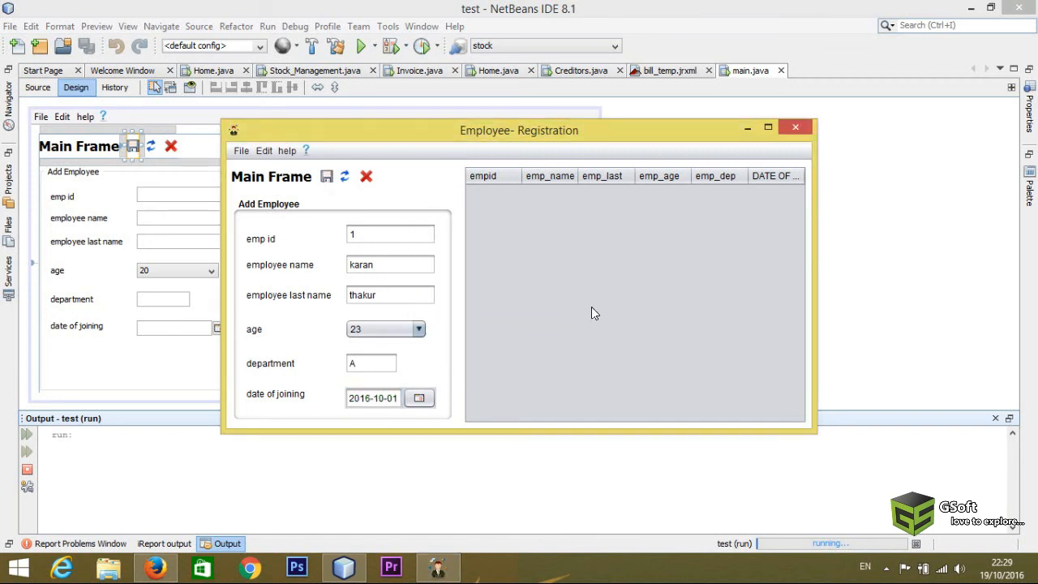
left_click(326, 175)
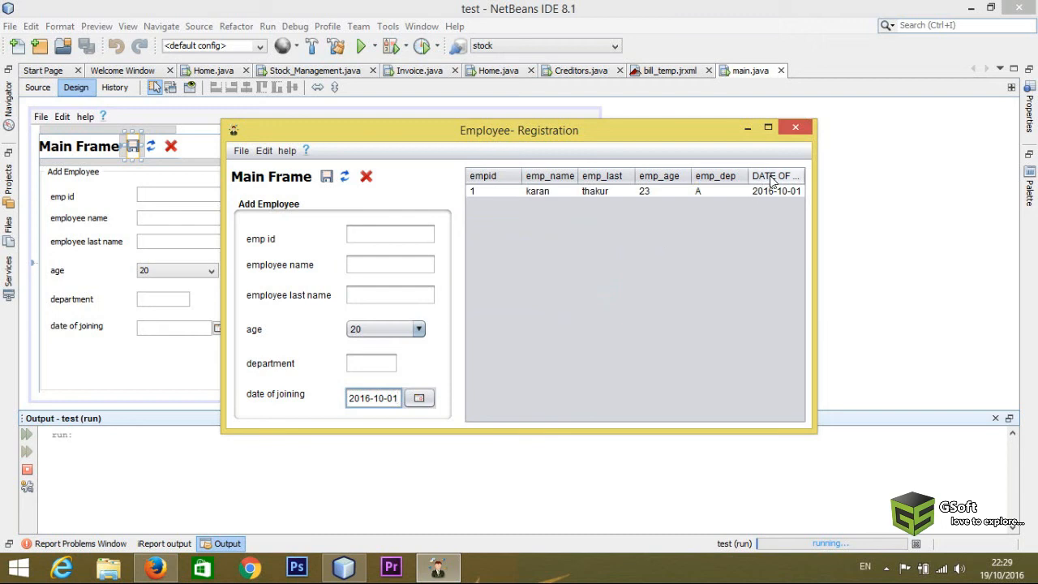
mouse_move(685, 191)
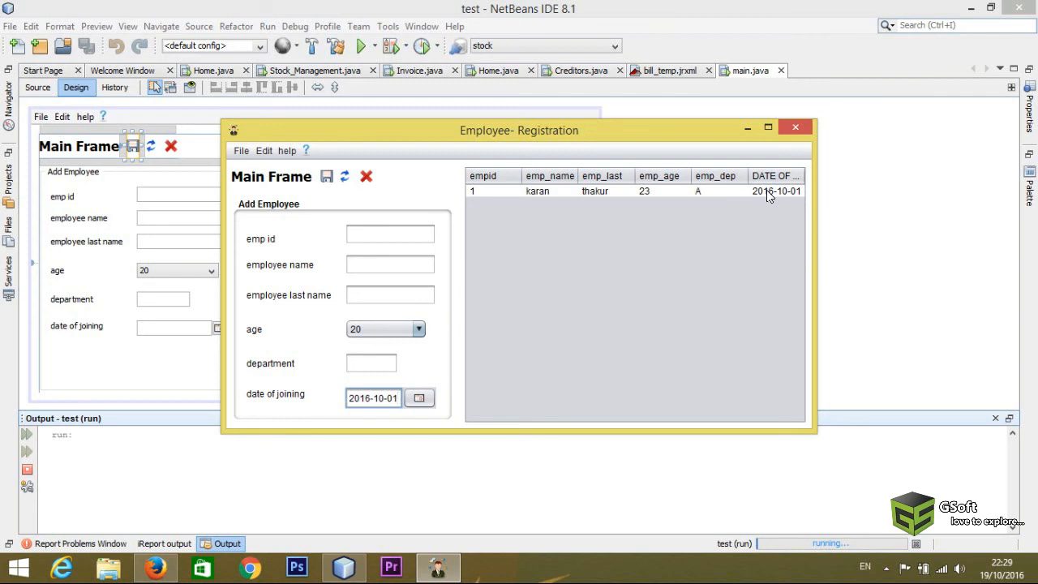
mouse_move(795, 126)
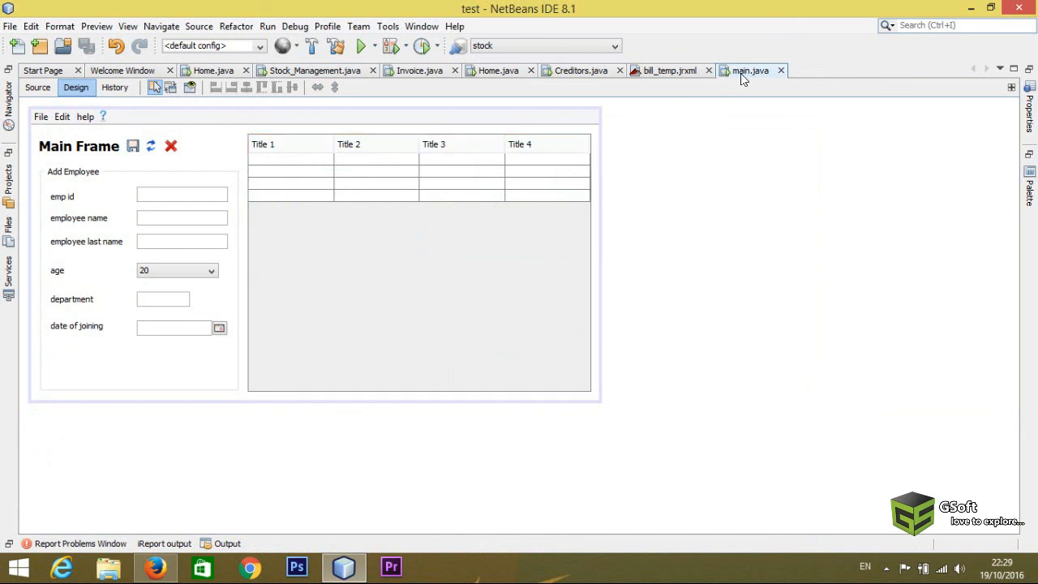
mouse_move(383, 153)
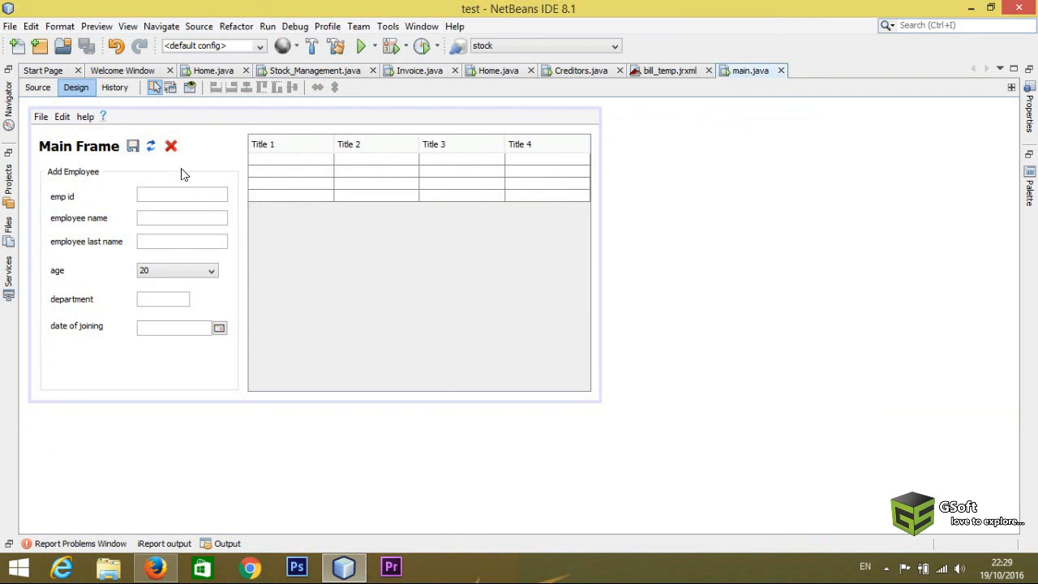
mouse_move(279, 411)
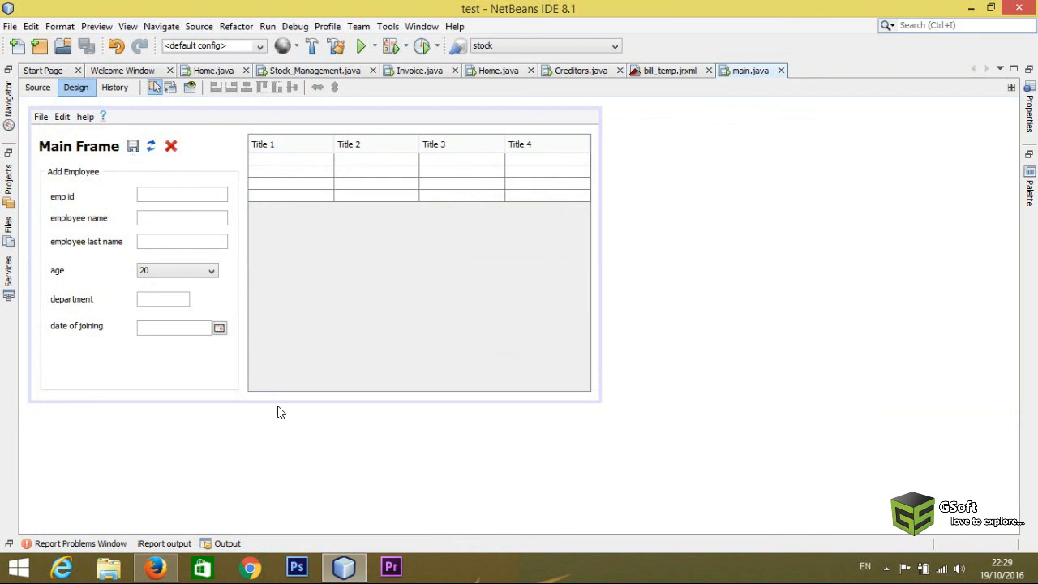
left_click(282, 409)
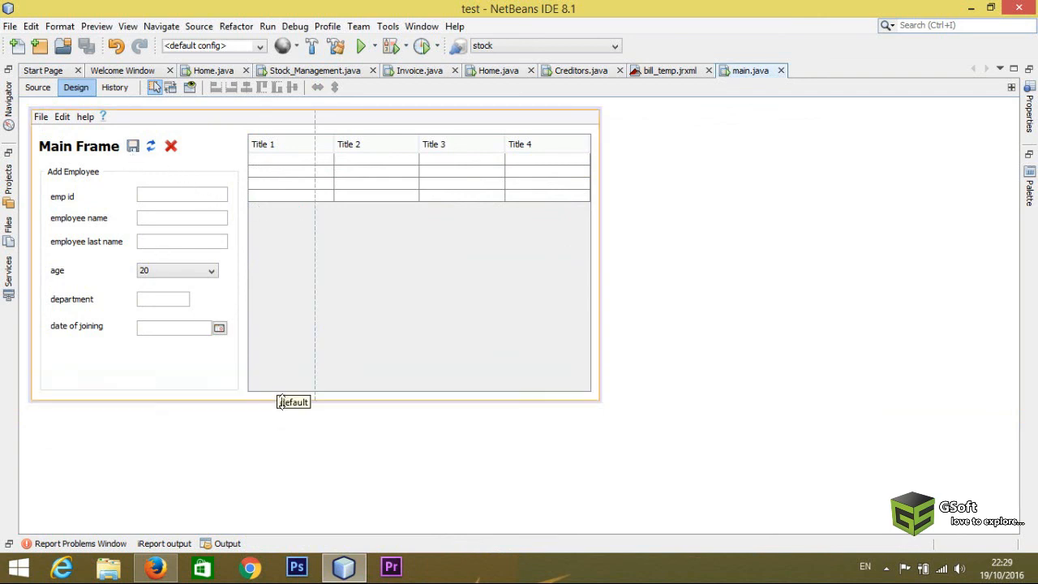
left_click(592, 149)
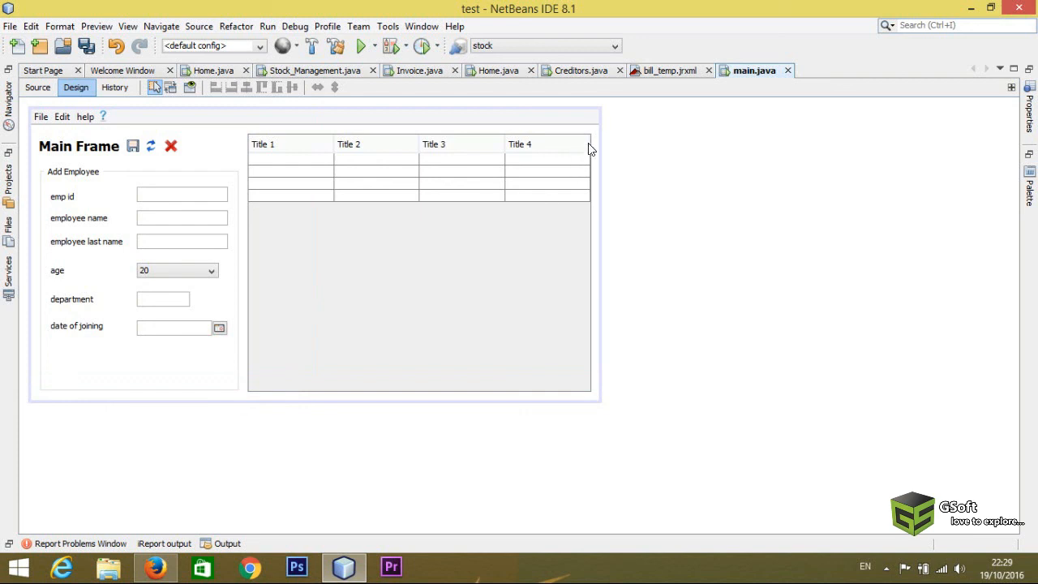
mouse_move(620, 126)
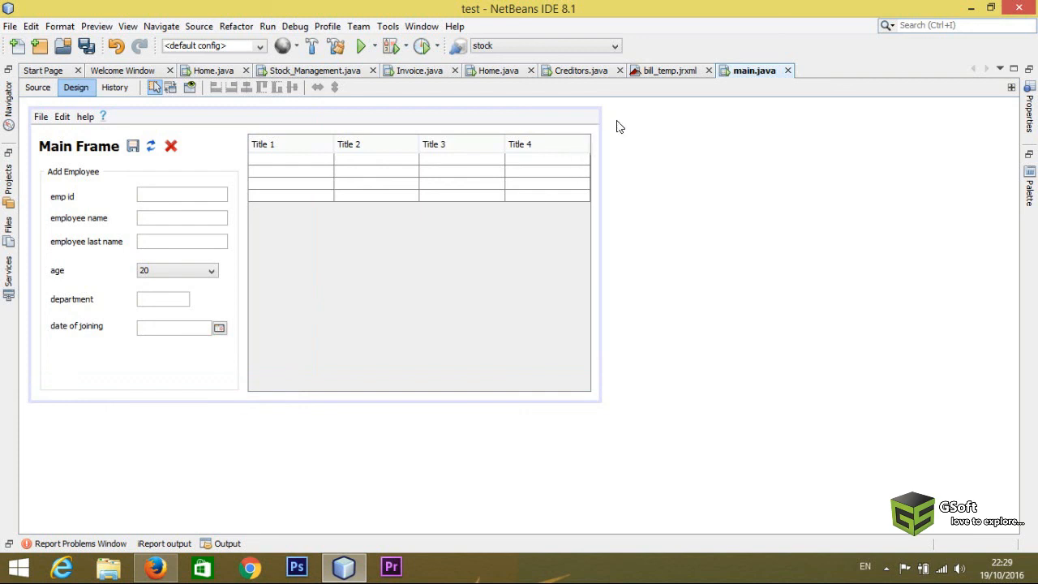
mouse_move(454, 151)
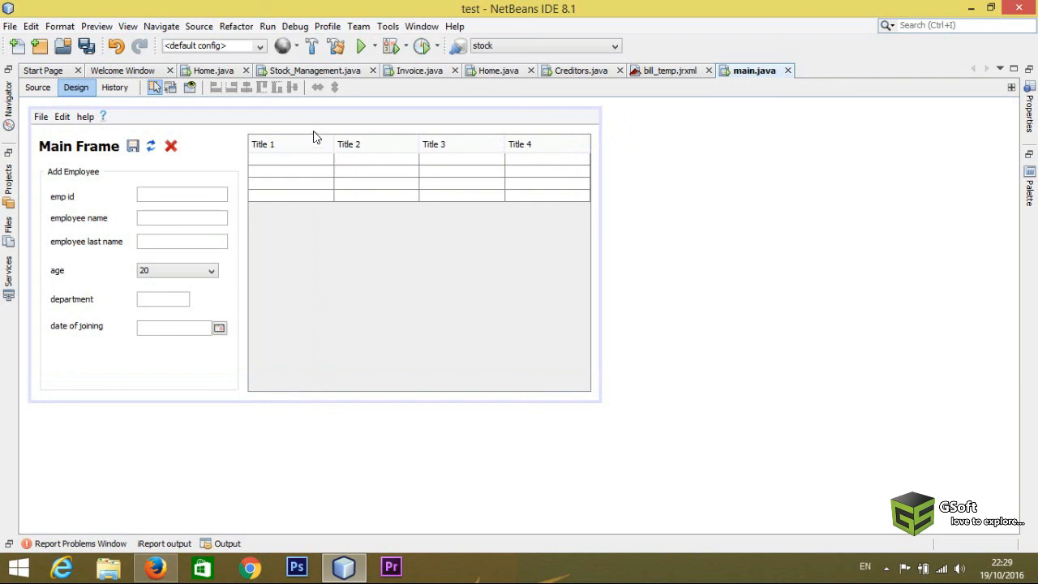
mouse_move(285, 140)
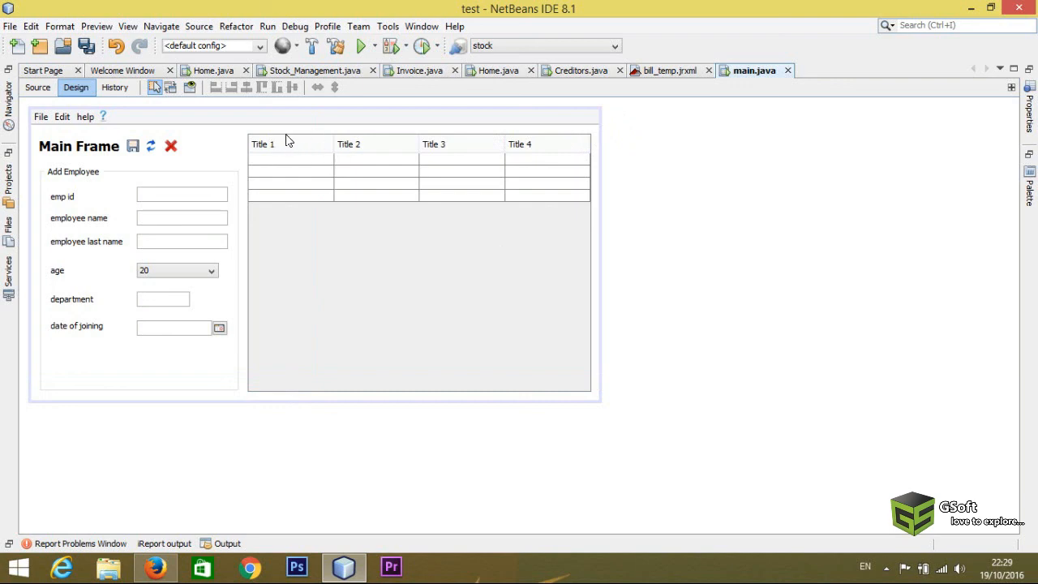